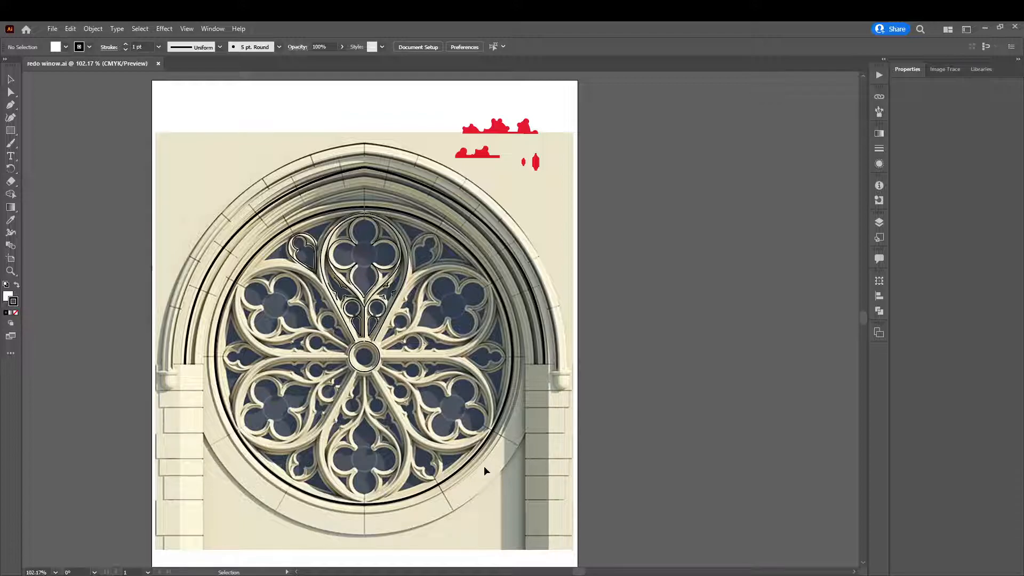
{"action": "mouse_move", "coordinate": [480, 456]}
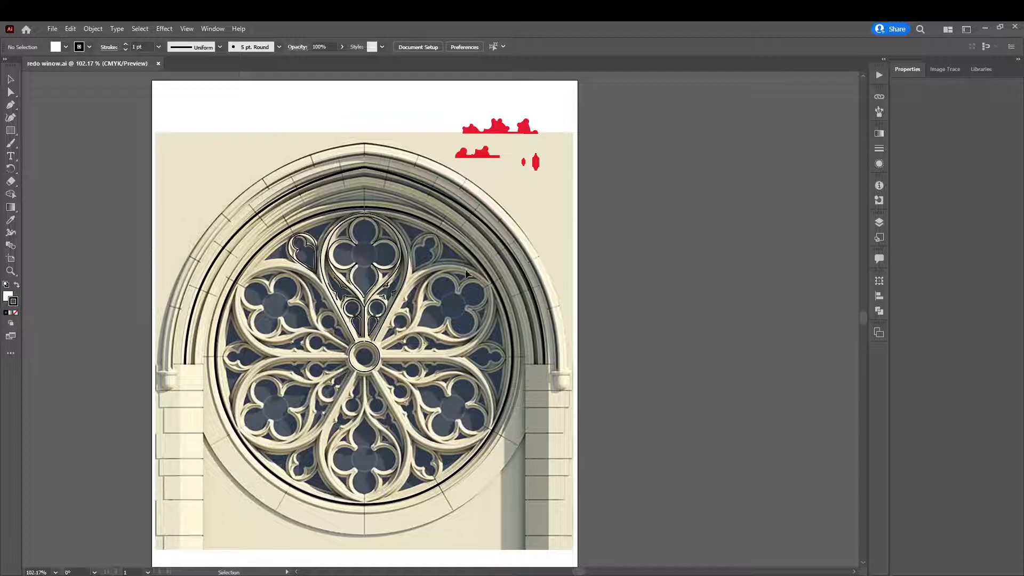
{"action": "mouse_move", "coordinate": [329, 451]}
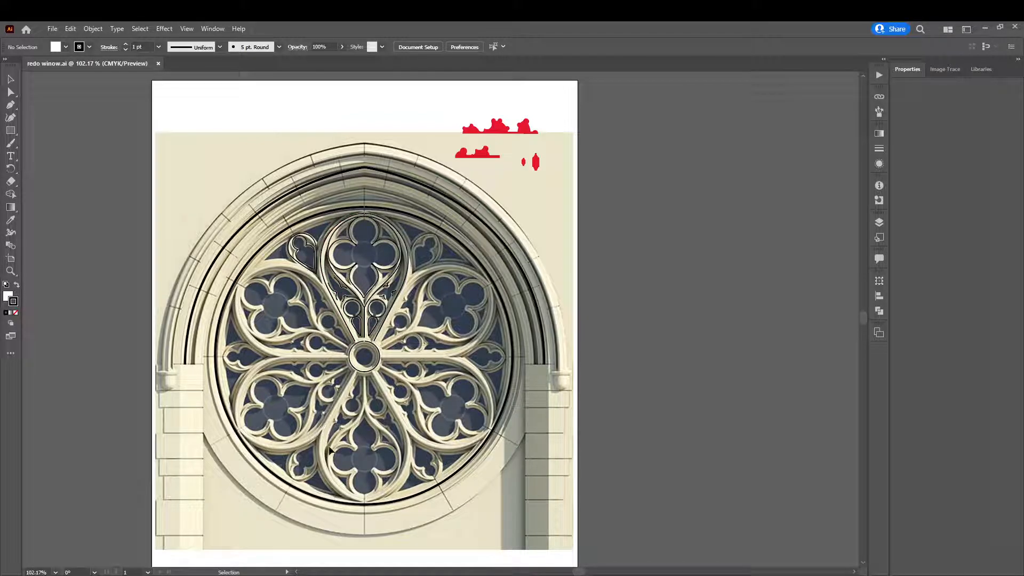
Step: With the Pen tool, draw a closed bezier path around the lower teardrop petal
{"action": "scroll", "scroll_direction": "down", "scroll_amount": 3}
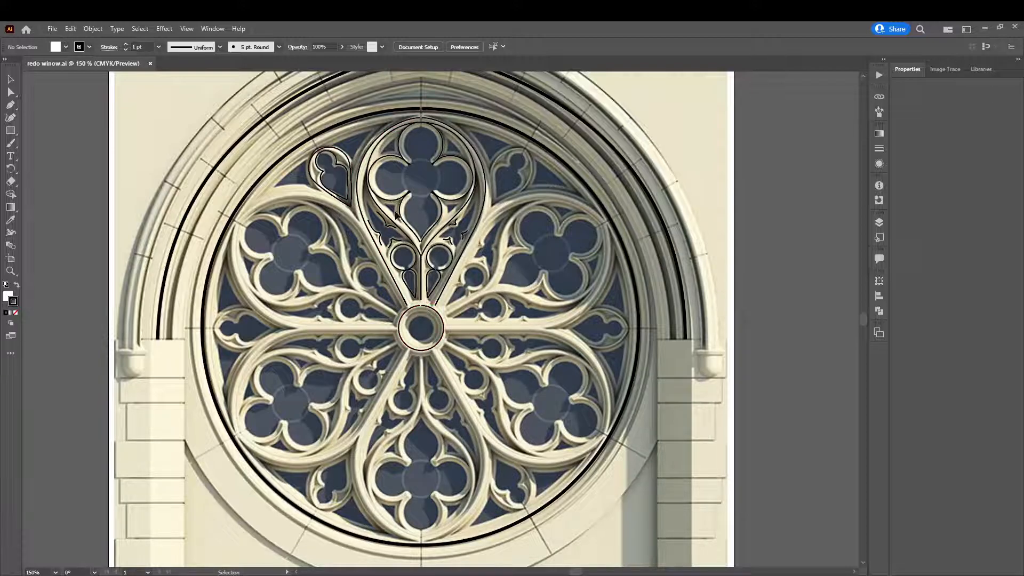
{"action": "mouse_move", "coordinate": [434, 182]}
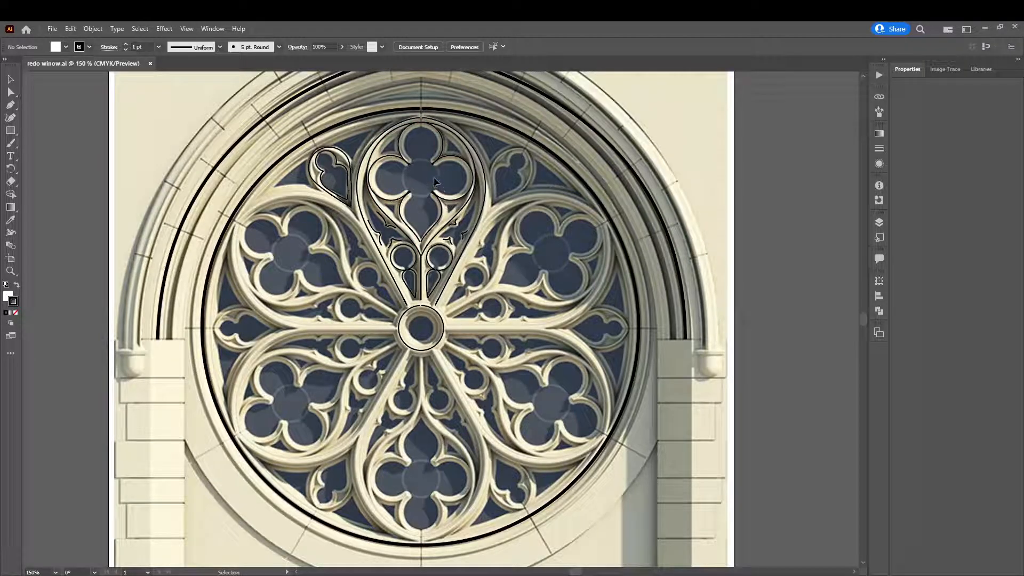
{"action": "mouse_move", "coordinate": [447, 522]}
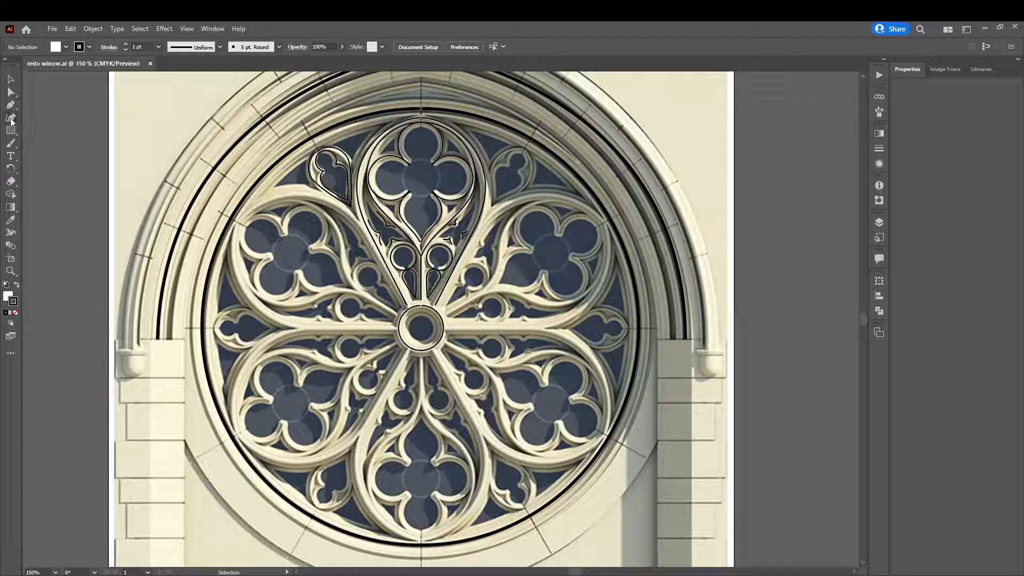
{"action": "left_click", "coordinate": [10, 105]}
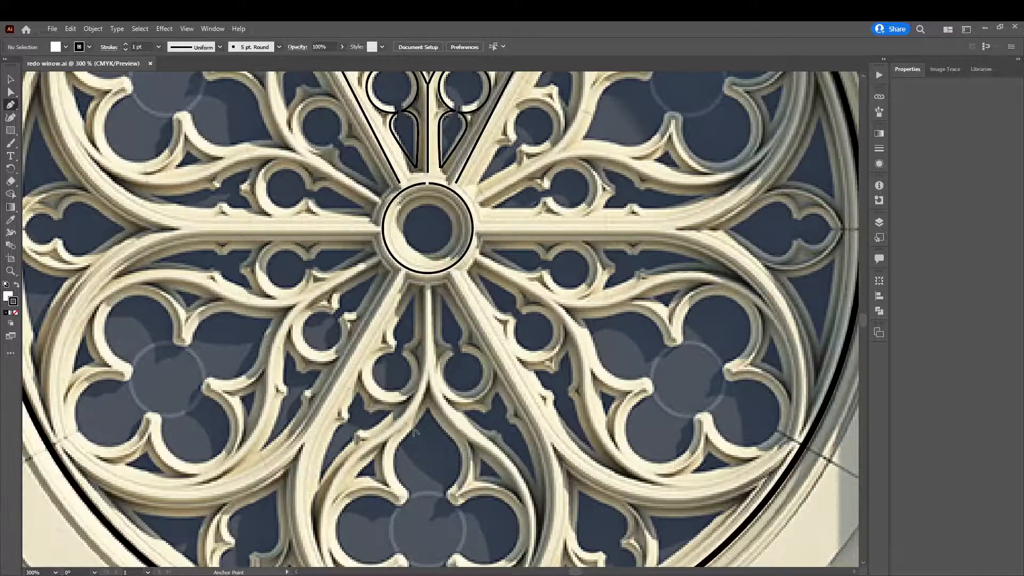
{"action": "scroll", "scroll_direction": "down", "scroll_amount": 3}
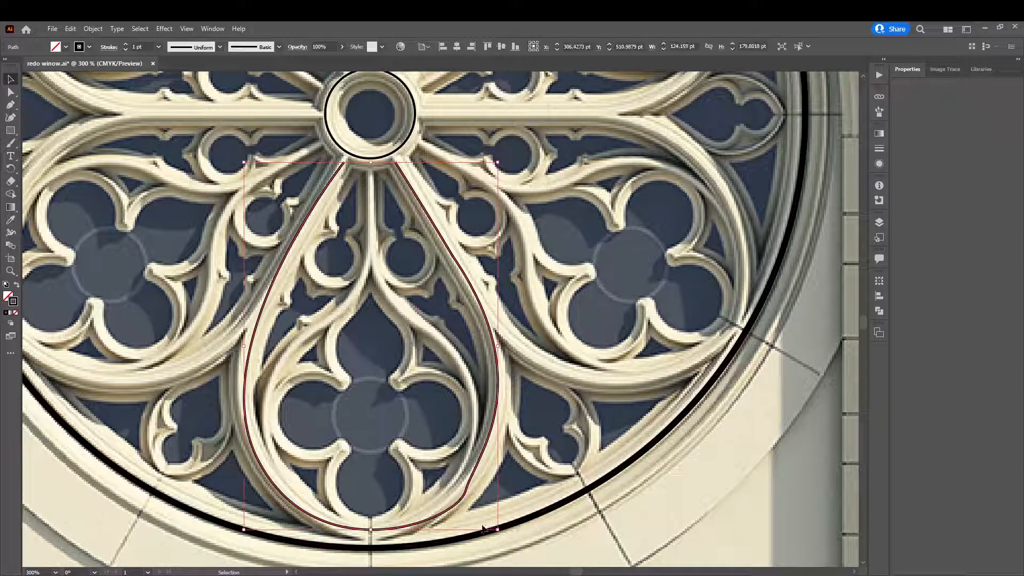
{"action": "left_click", "coordinate": [634, 434]}
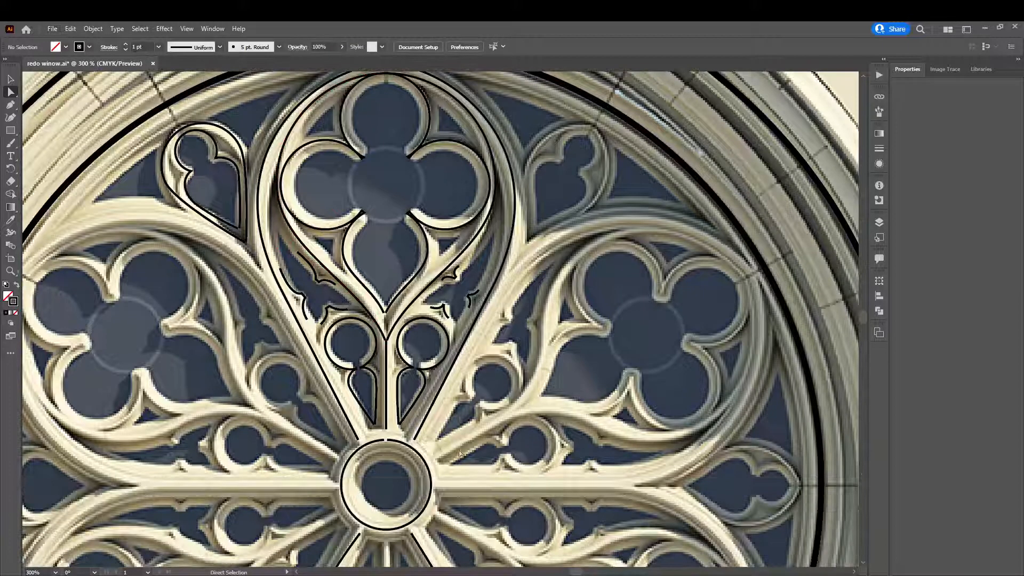
Step: Scroll the artwork to review the traced petal outlines without the reference photo
{"action": "scroll", "scroll_direction": "down", "scroll_amount": 3}
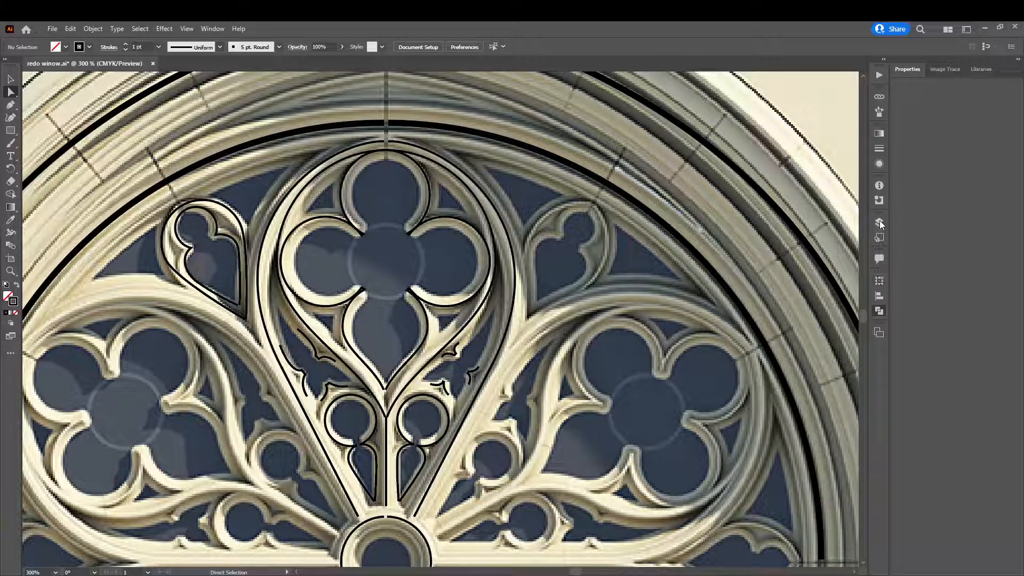
{"action": "mouse_move", "coordinate": [821, 255]}
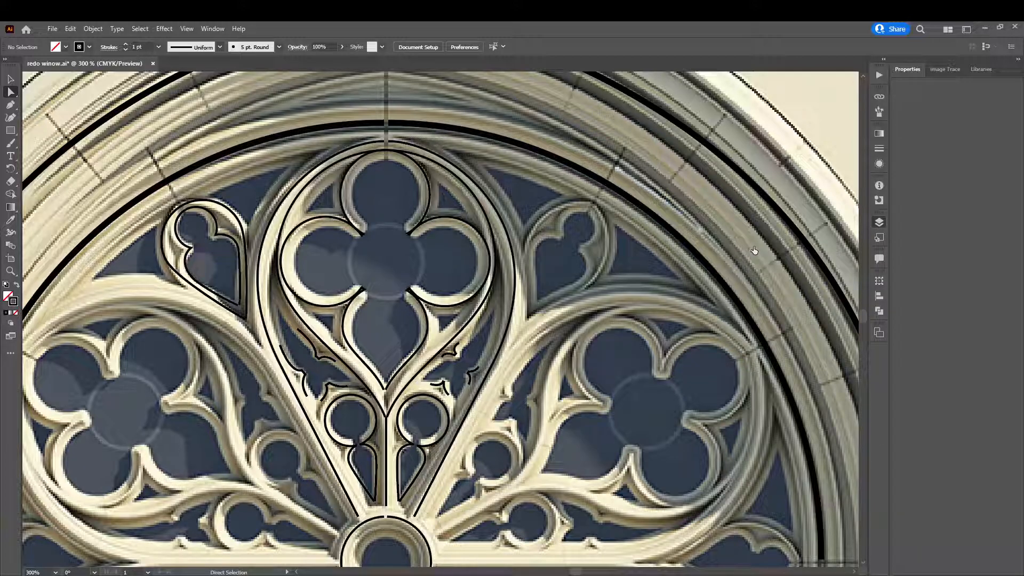
{"action": "mouse_move", "coordinate": [842, 249]}
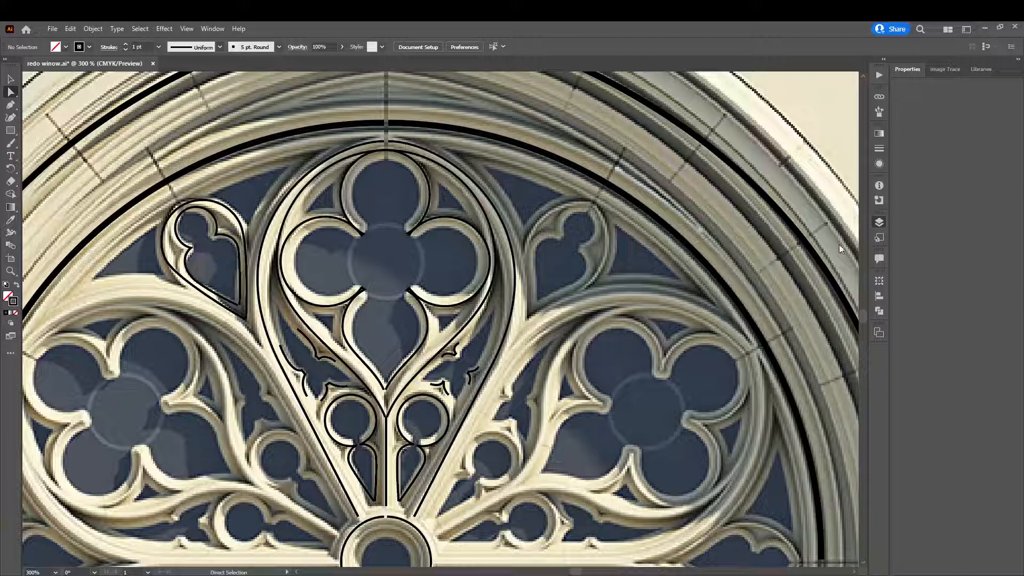
{"action": "mouse_move", "coordinate": [852, 294]}
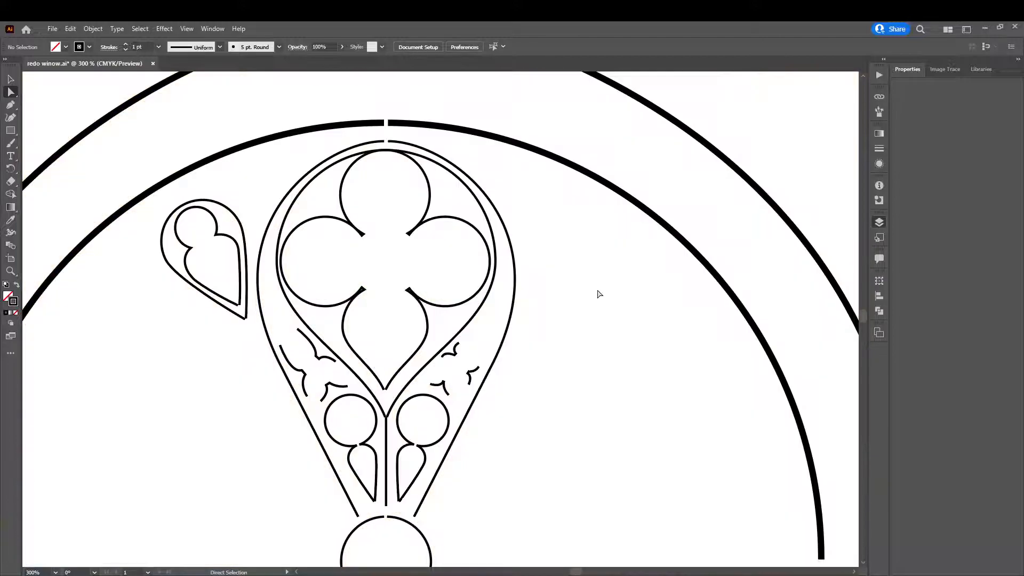
{"action": "scroll", "scroll_direction": "down", "scroll_amount": 3}
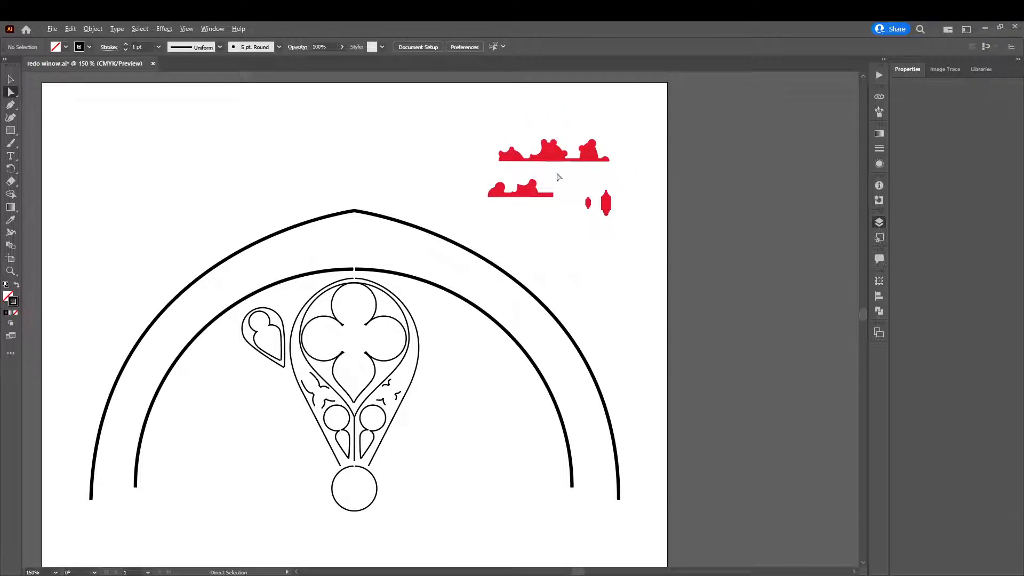
{"action": "mouse_move", "coordinate": [570, 443]}
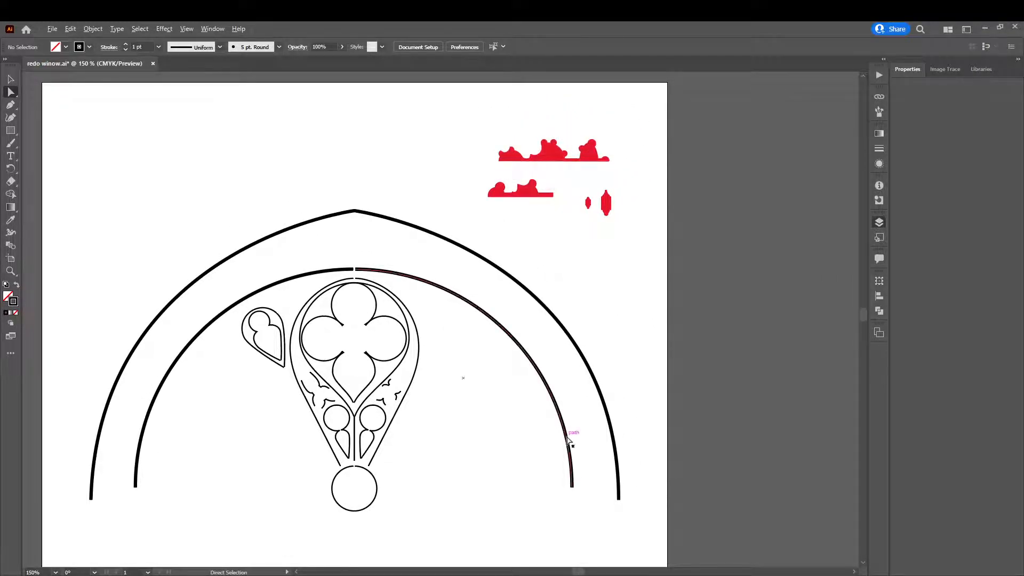
{"action": "mouse_move", "coordinate": [572, 450]}
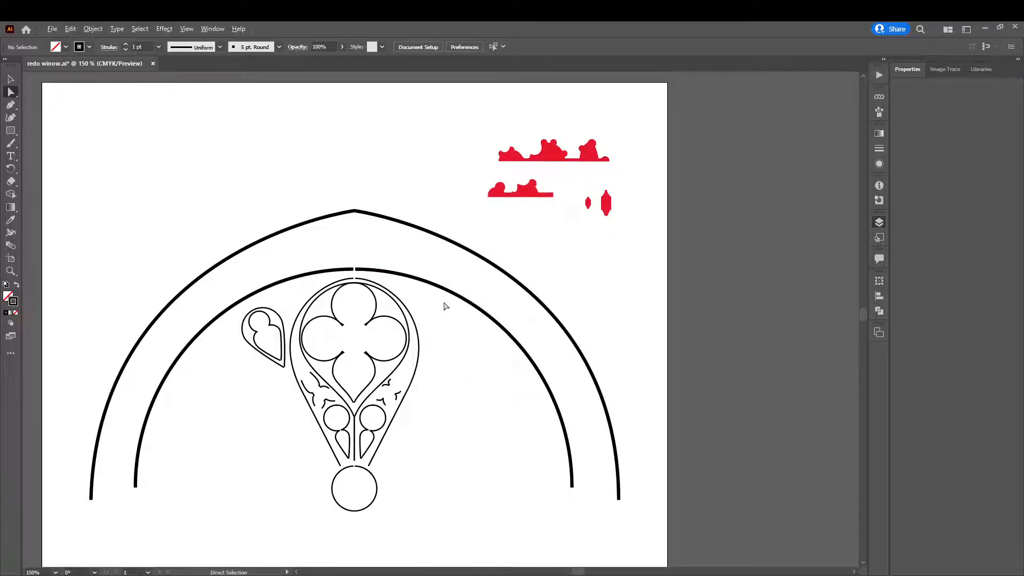
{"action": "mouse_move", "coordinate": [338, 554]}
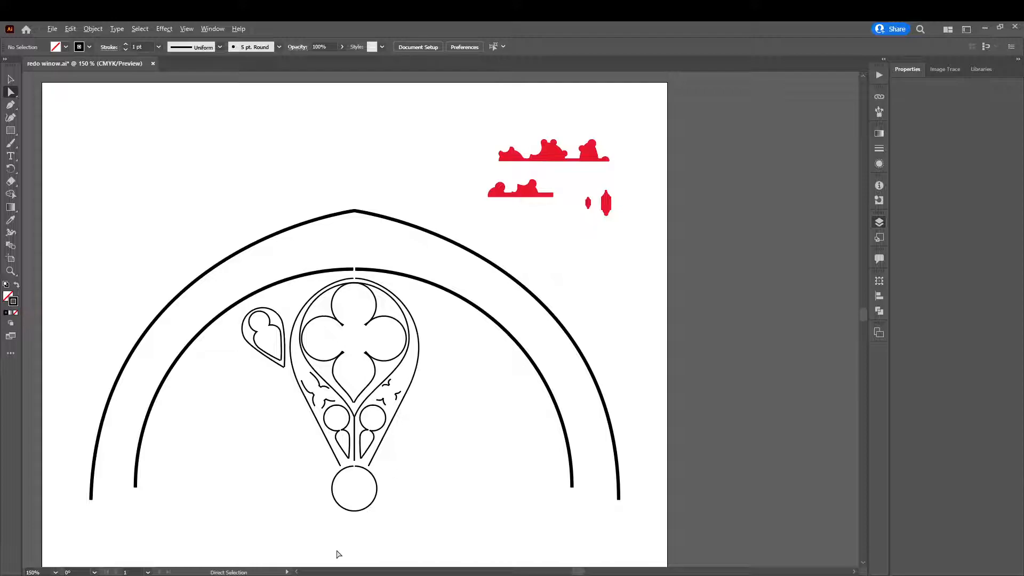
{"action": "mouse_move", "coordinate": [362, 483]}
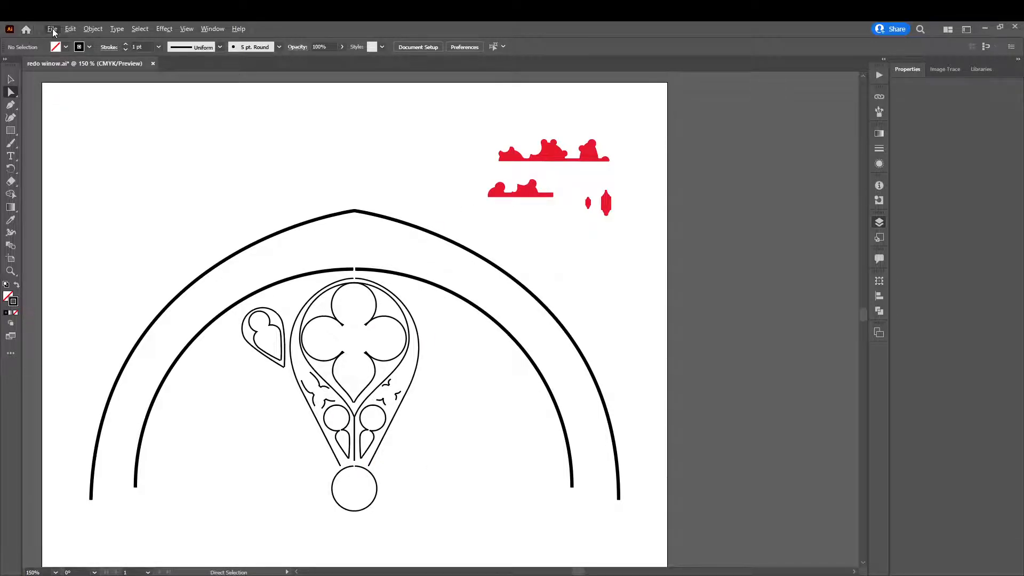
{"action": "mouse_move", "coordinate": [108, 231]}
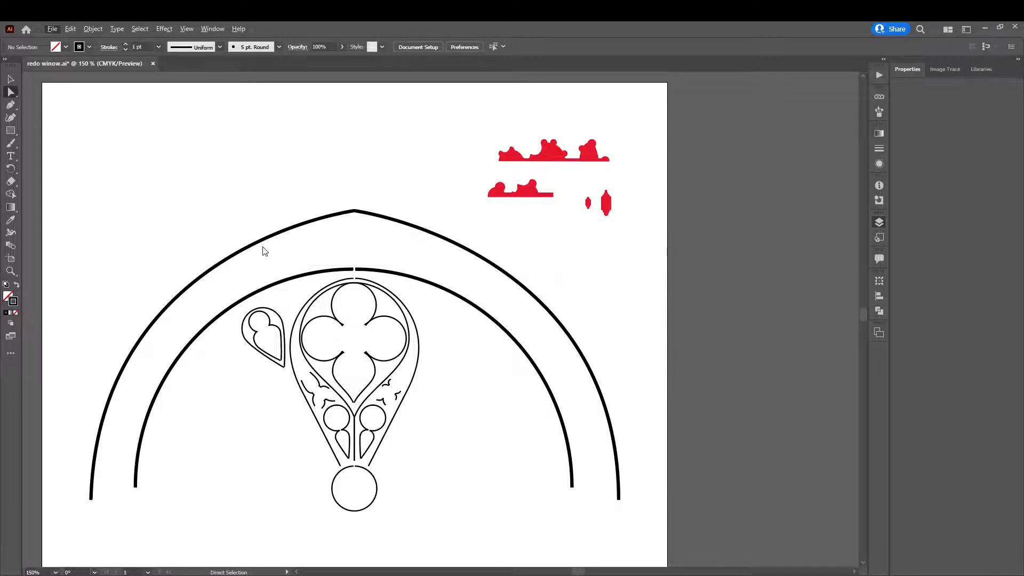
{"action": "mouse_move", "coordinate": [149, 243]}
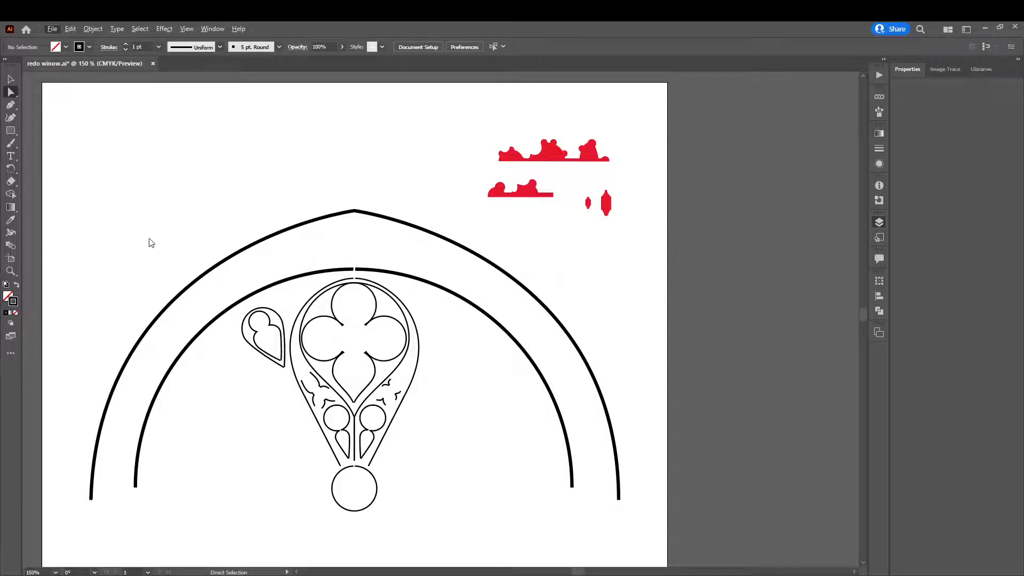
{"action": "mouse_move", "coordinate": [164, 242]}
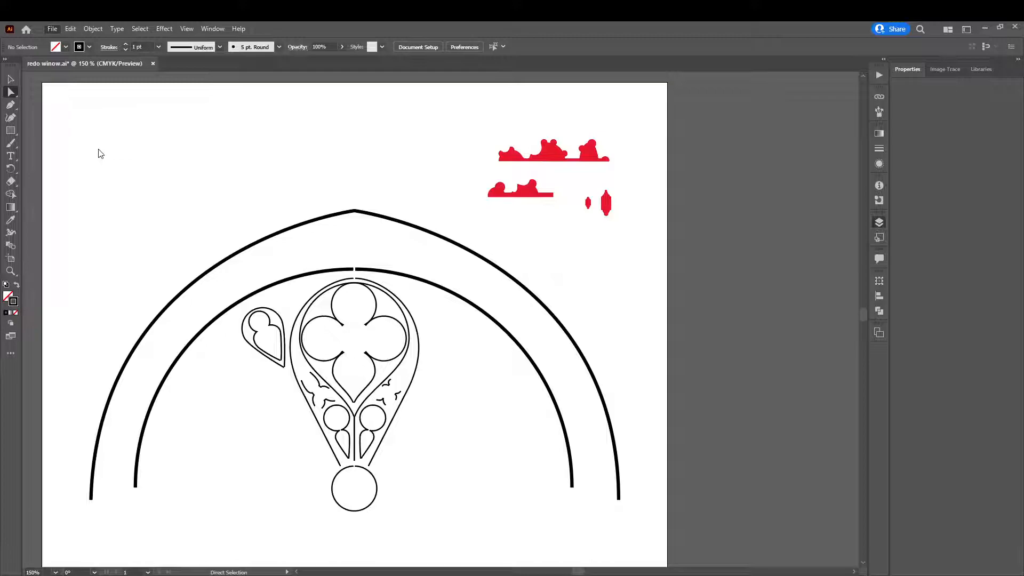
{"action": "mouse_move", "coordinate": [377, 316]}
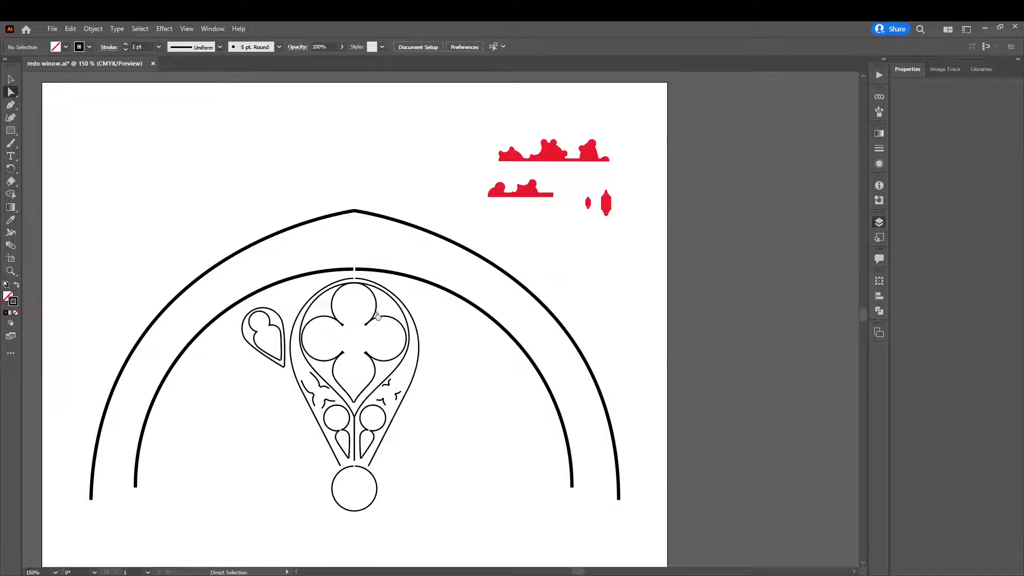
{"action": "mouse_move", "coordinate": [114, 219]}
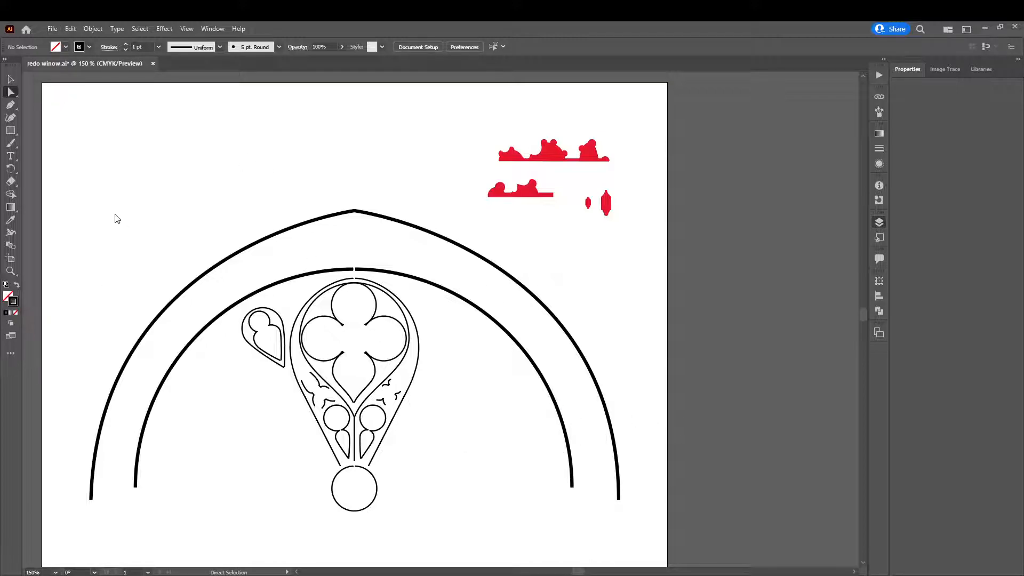
{"action": "mouse_move", "coordinate": [136, 171]}
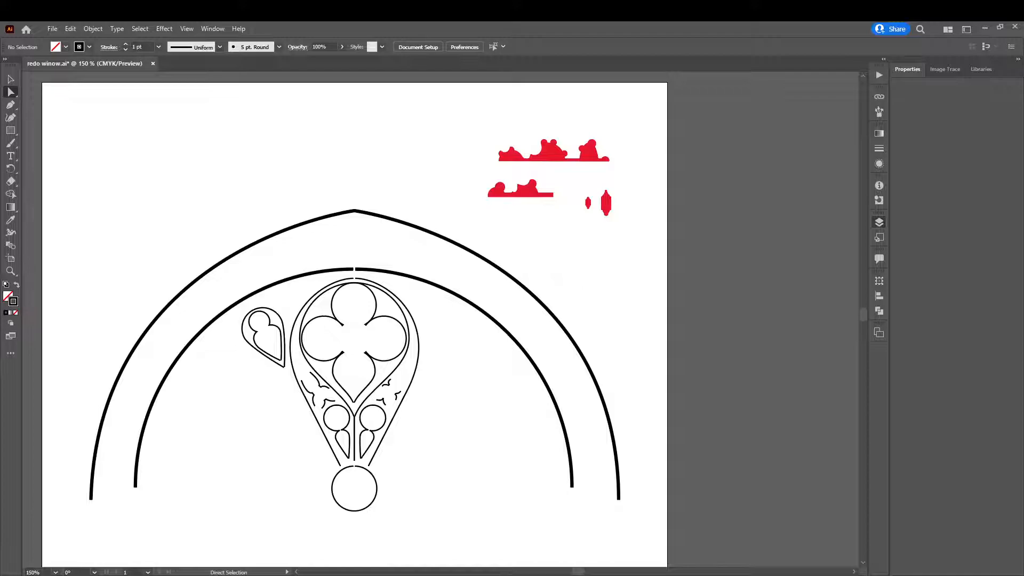
{"action": "mouse_move", "coordinate": [287, 298]}
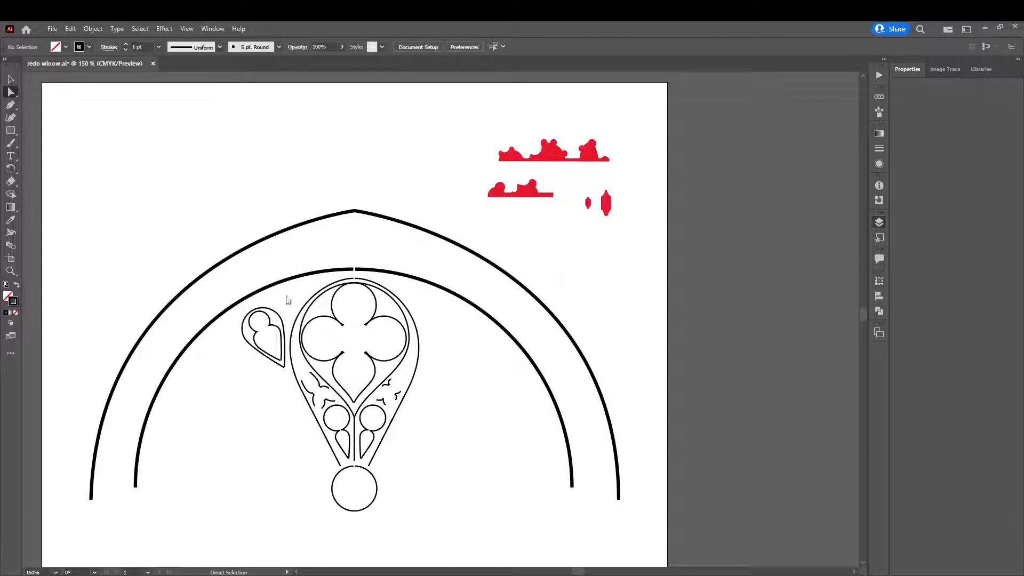
{"action": "mouse_move", "coordinate": [385, 302]}
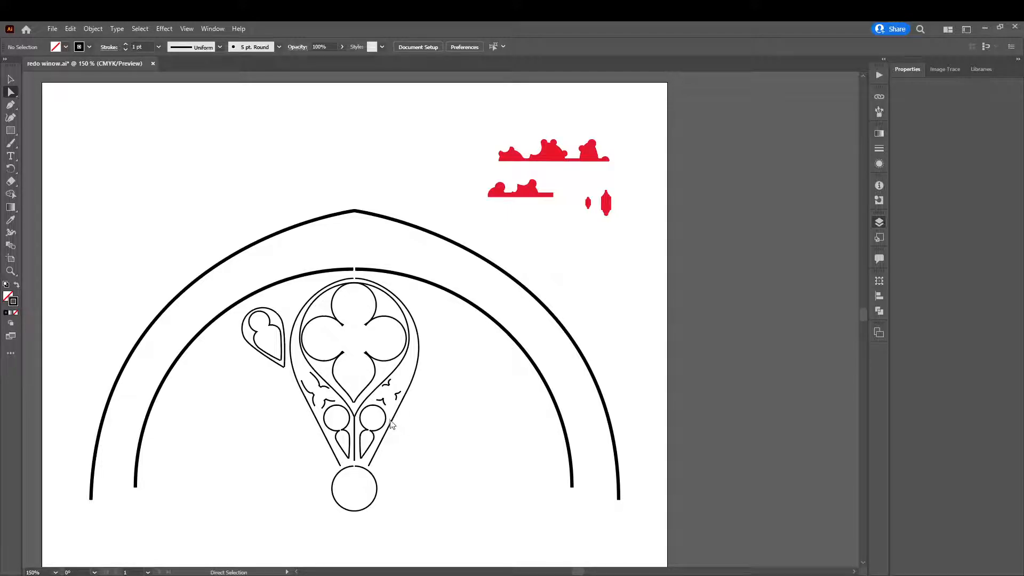
{"action": "mouse_move", "coordinate": [426, 326]}
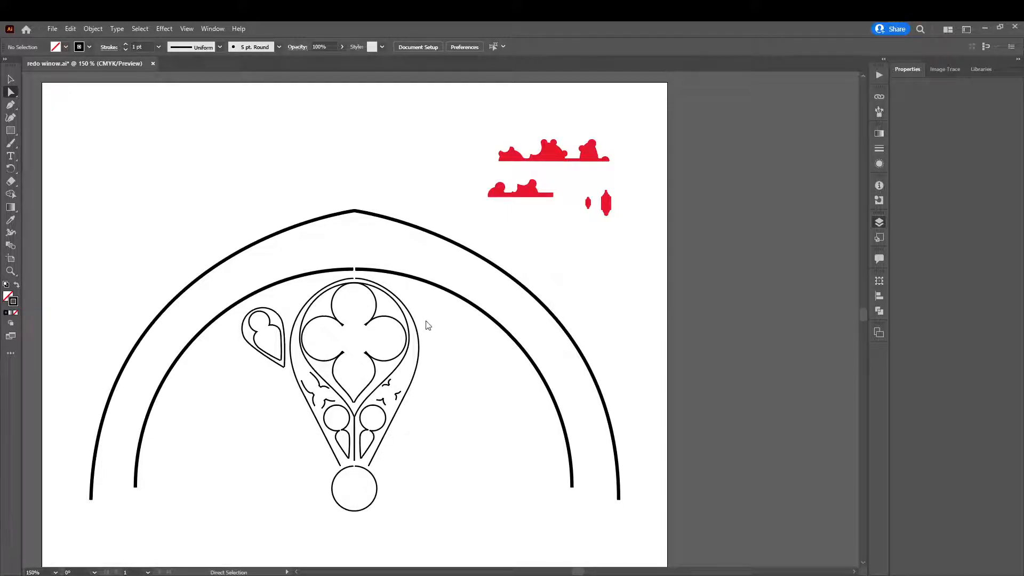
{"action": "mouse_move", "coordinate": [425, 329]}
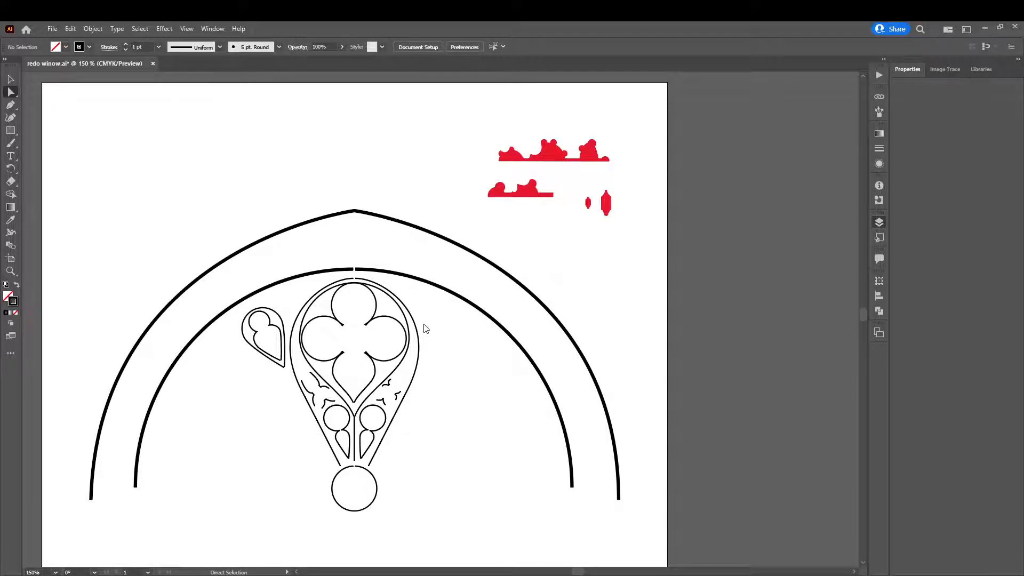
{"action": "mouse_move", "coordinate": [490, 142]}
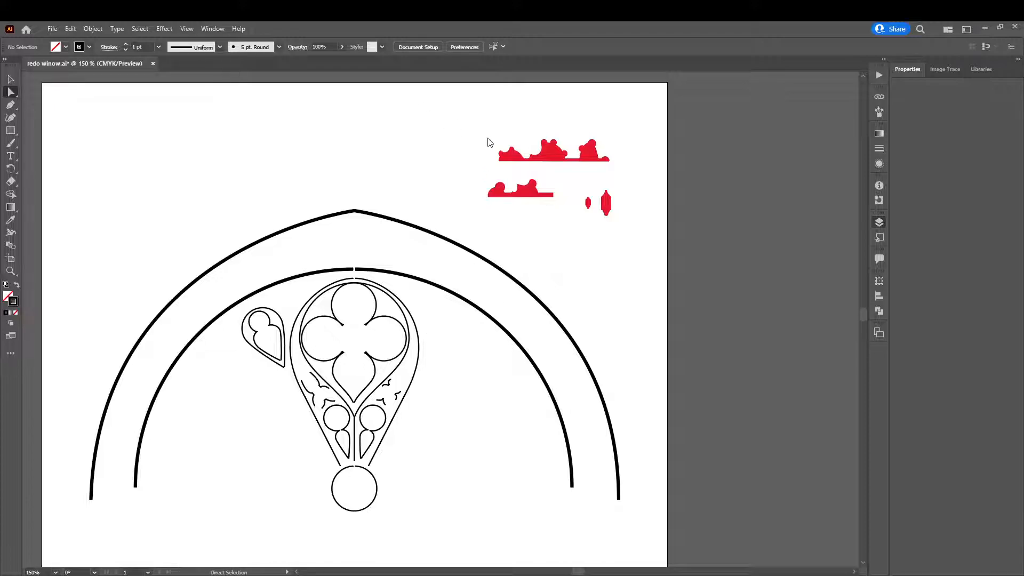
{"action": "mouse_move", "coordinate": [510, 155]}
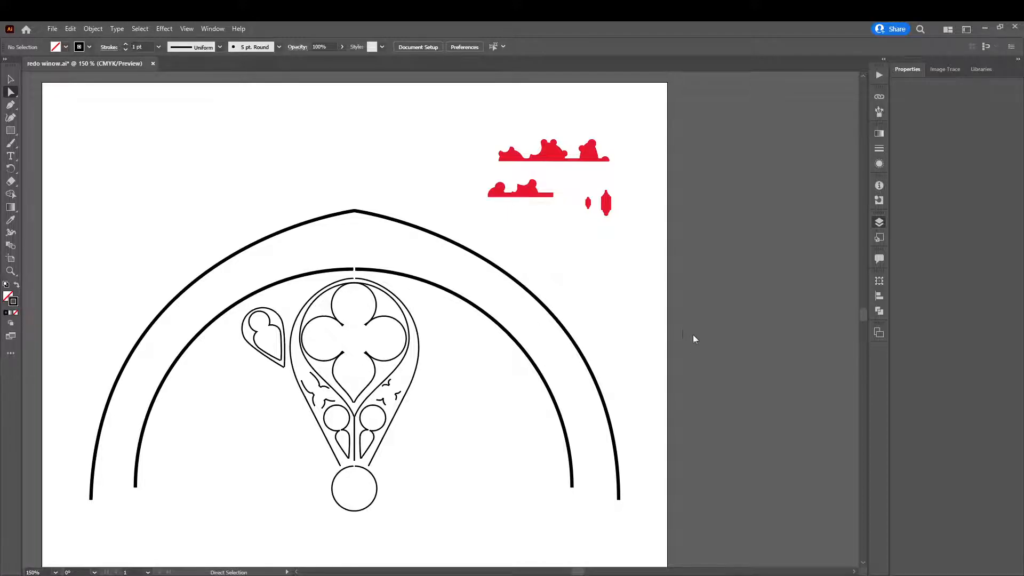
{"action": "mouse_move", "coordinate": [499, 139]}
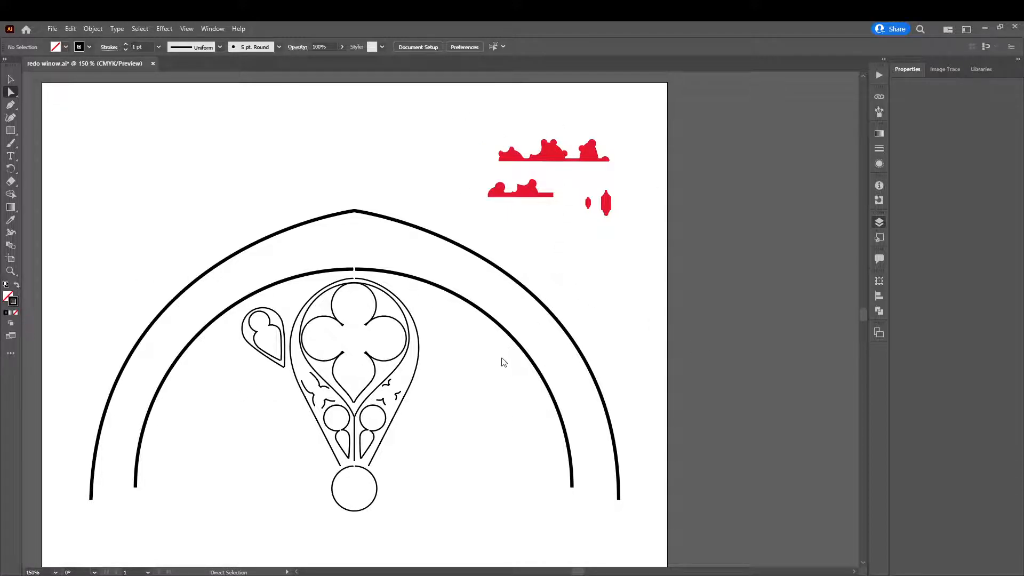
{"action": "mouse_move", "coordinate": [557, 327]}
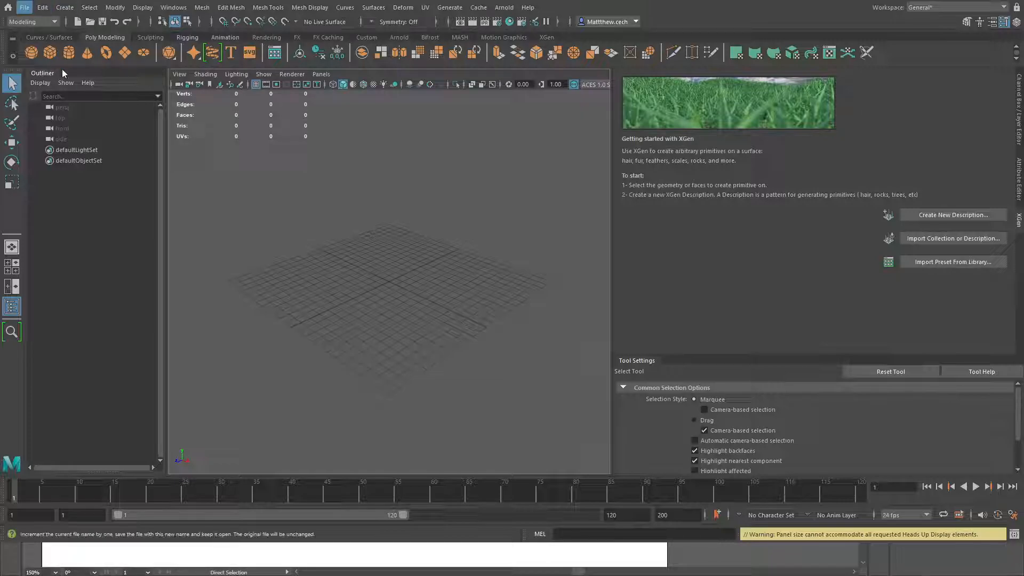
{"action": "mouse_move", "coordinate": [502, 162]}
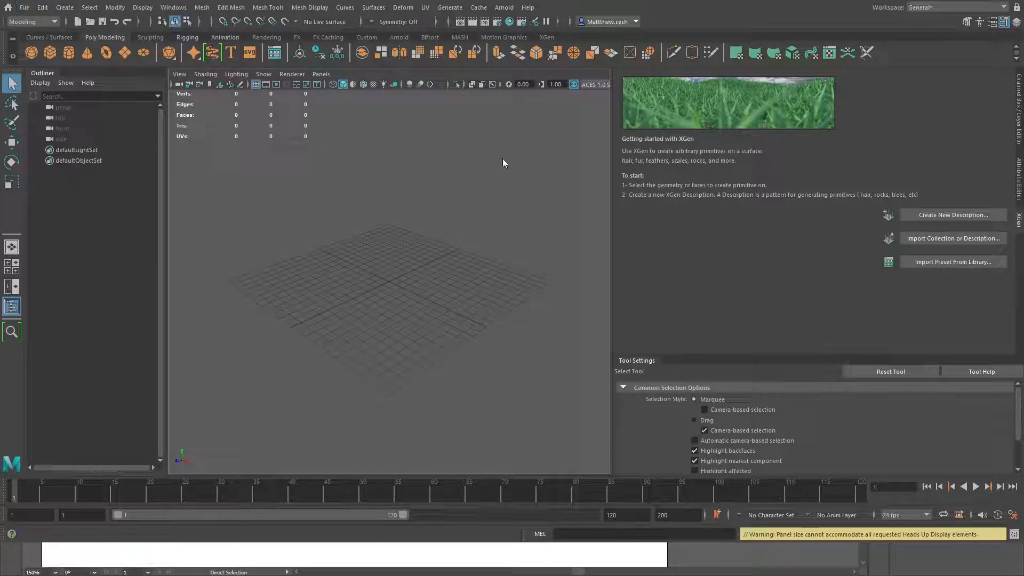
{"action": "mouse_move", "coordinate": [484, 301]}
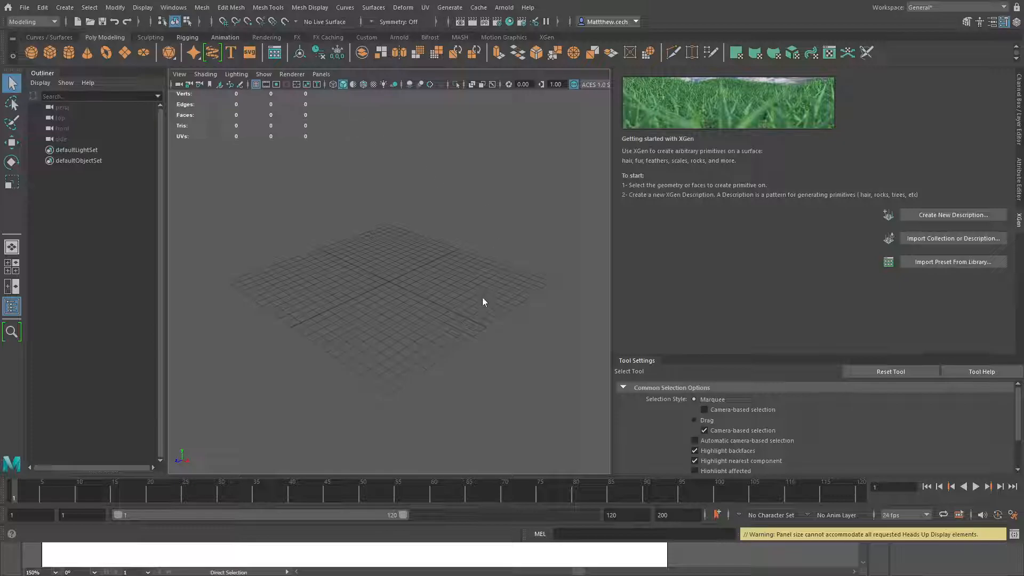
{"action": "mouse_move", "coordinate": [490, 344]}
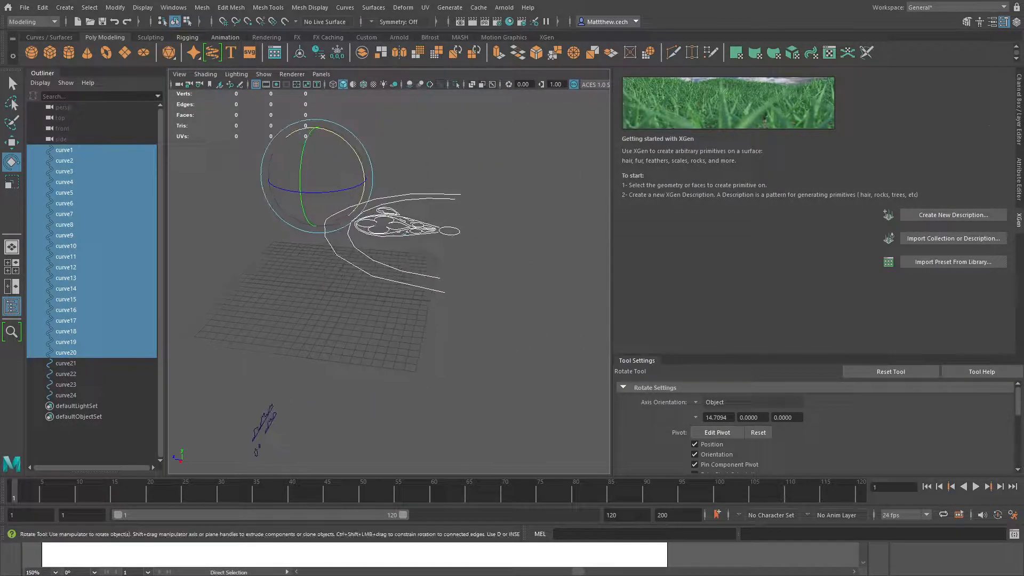
Step: Show the Attribute Editor for the imported Illustrator curves curve1–curve24
{"action": "left_click", "coordinate": [65, 309]}
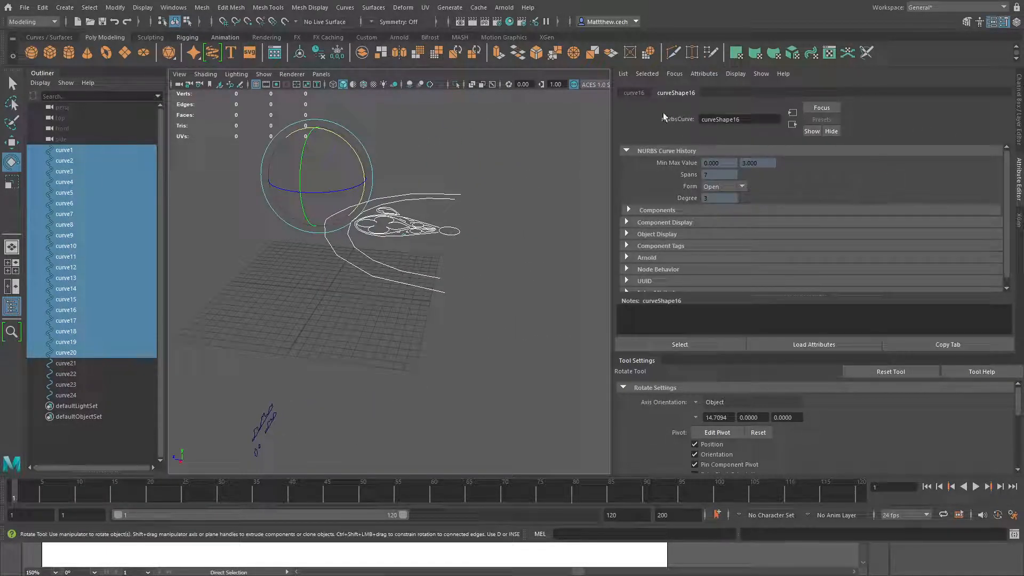
Step: Select the long moulding outline curve23 as the profile for Bevel Plus
{"action": "left_click", "coordinate": [632, 93]}
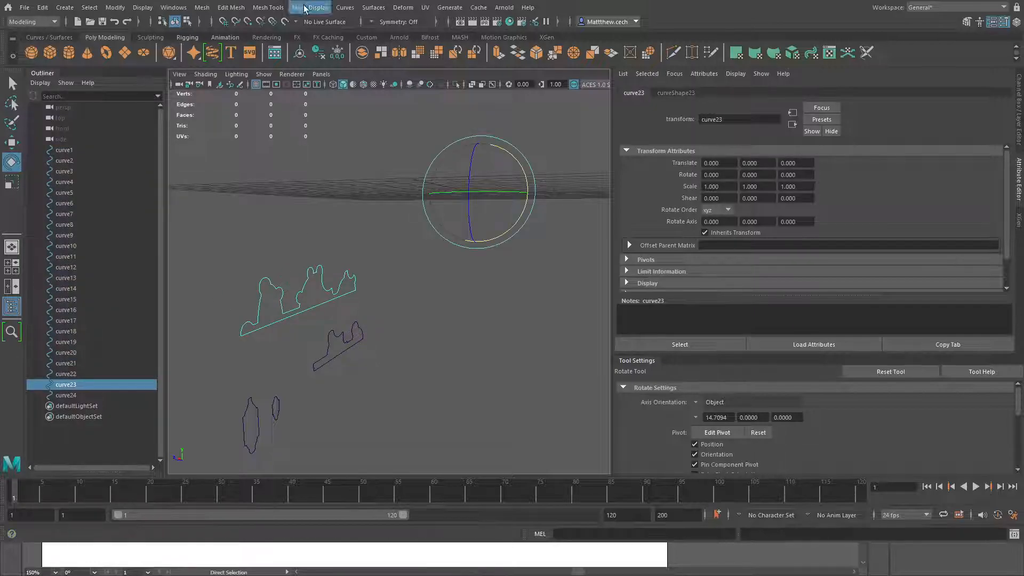
{"action": "mouse_move", "coordinate": [374, 8]}
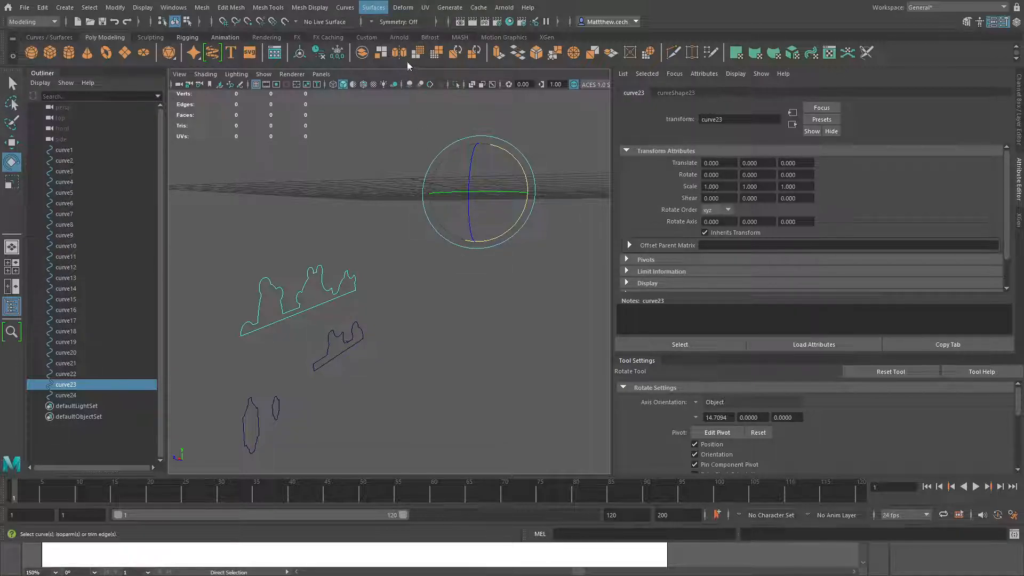
{"action": "mouse_move", "coordinate": [409, 131]}
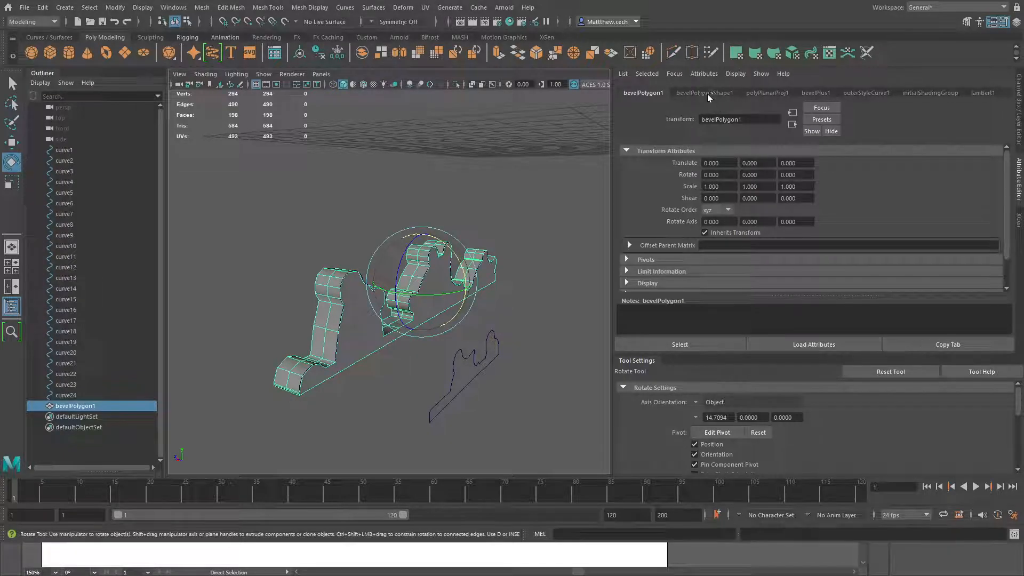
Step: Review bevelPolygon1's planar projection, outer style curve, shading group, lambert1 material and shape settings
{"action": "left_click", "coordinate": [767, 93]}
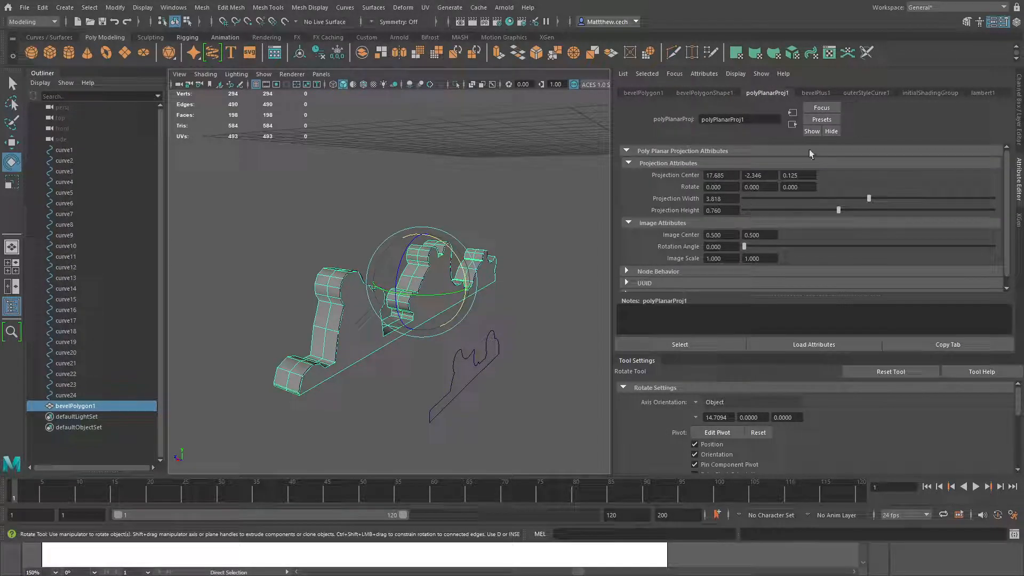
{"action": "left_click", "coordinate": [866, 93]}
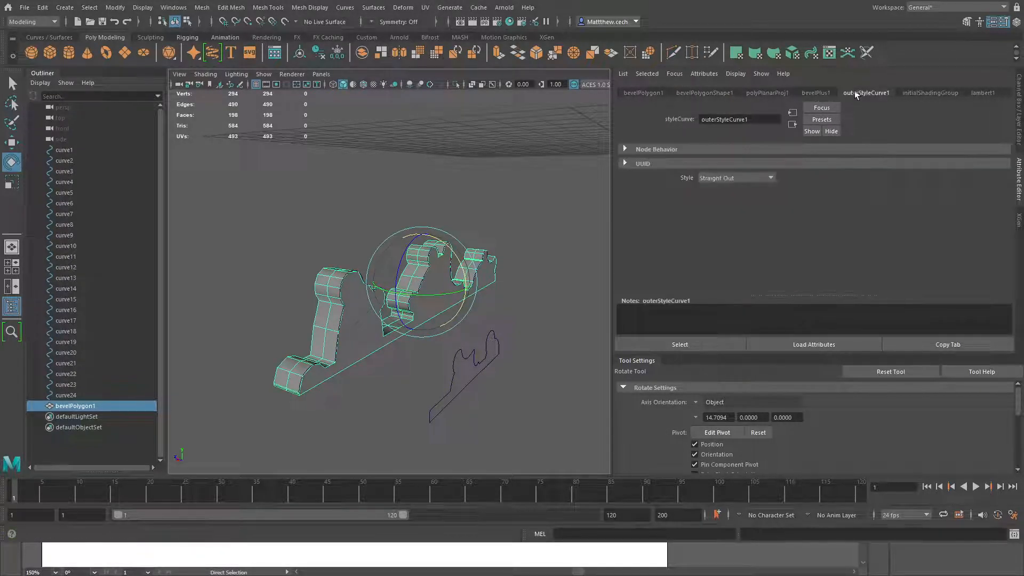
{"action": "left_click", "coordinate": [929, 93]}
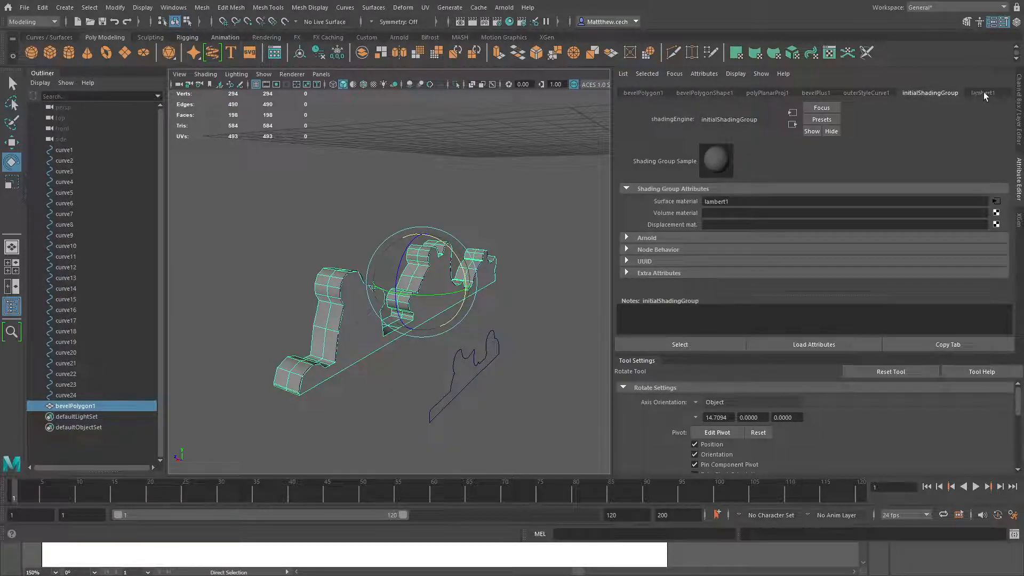
{"action": "left_click", "coordinate": [982, 93]}
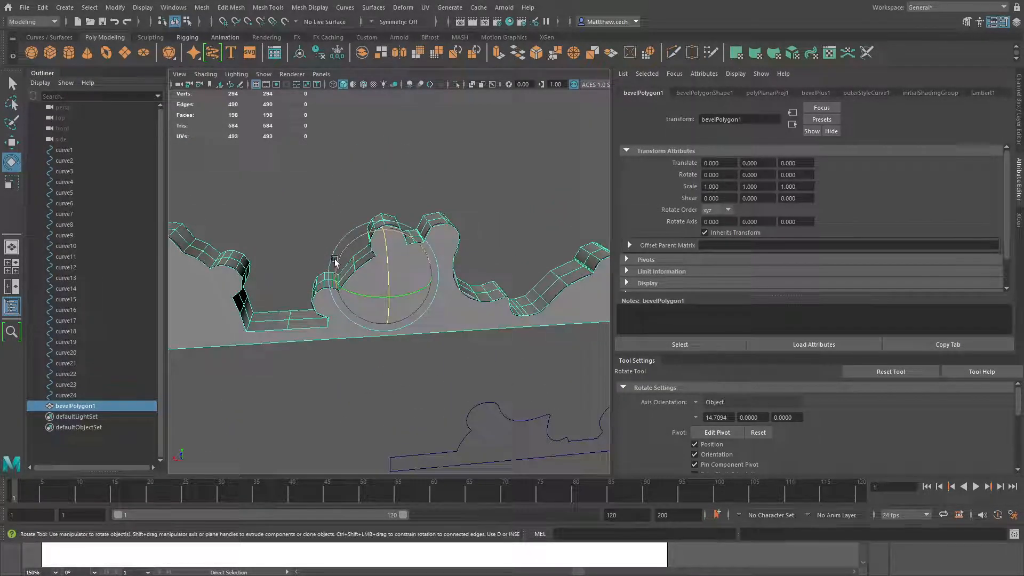
{"action": "left_click", "coordinate": [704, 93]}
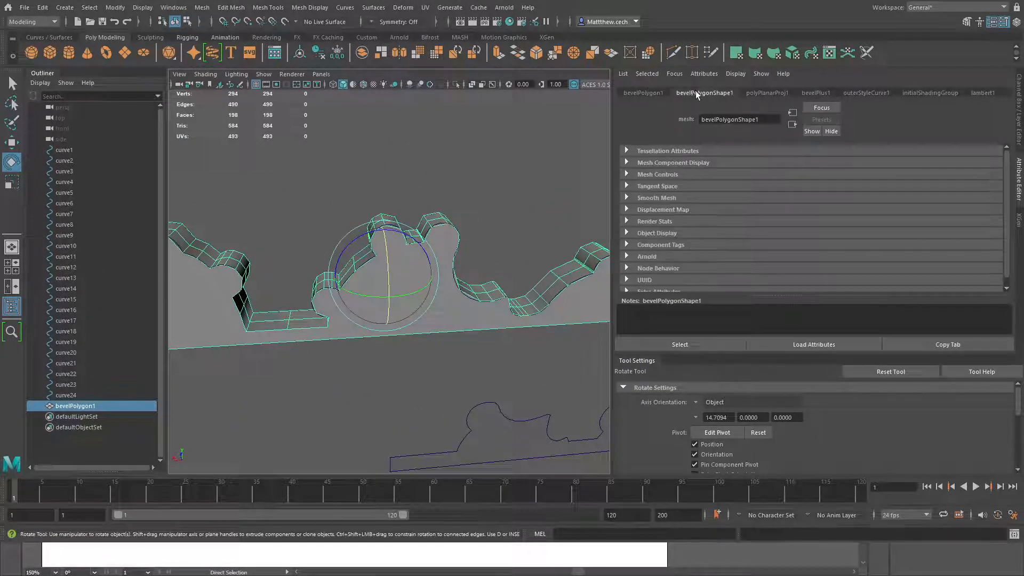
{"action": "left_click", "coordinate": [767, 92]}
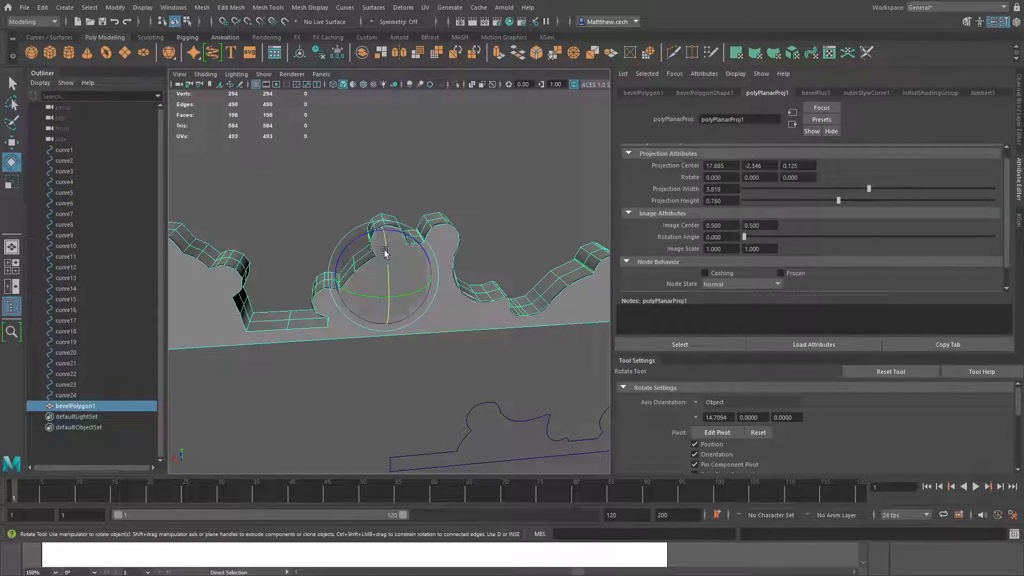
{"action": "left_click", "coordinate": [815, 92]}
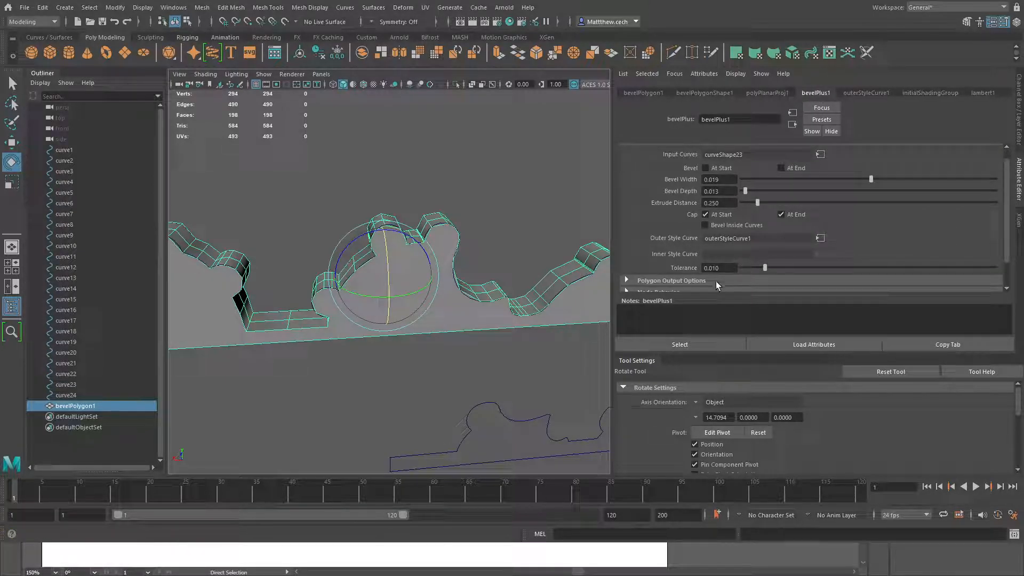
Step: Reveal the bevel history, step through transform, shape, projection, style and material, ending back on bevelPlus1
{"action": "left_click", "coordinate": [626, 150]}
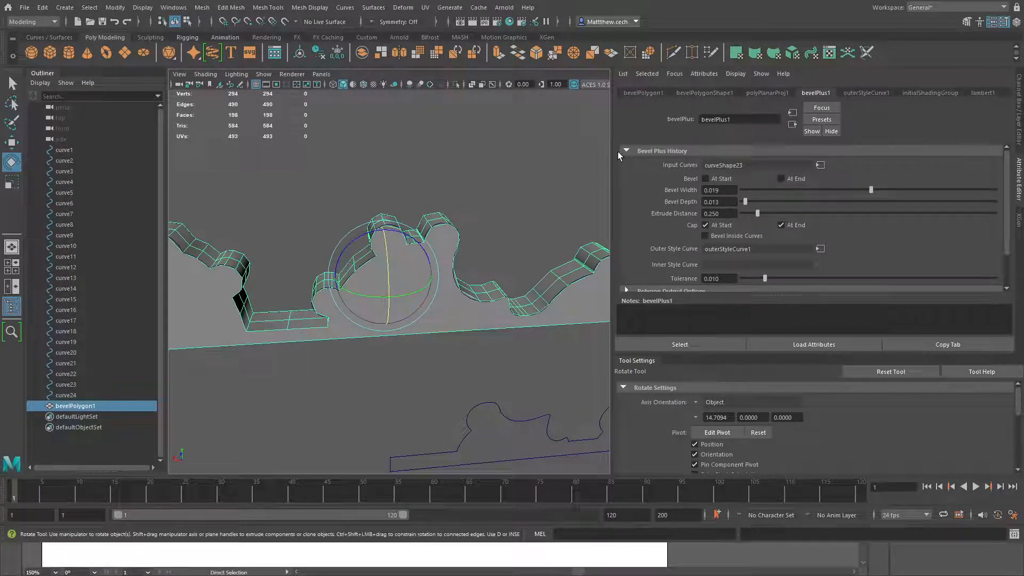
{"action": "left_click", "coordinate": [642, 93]}
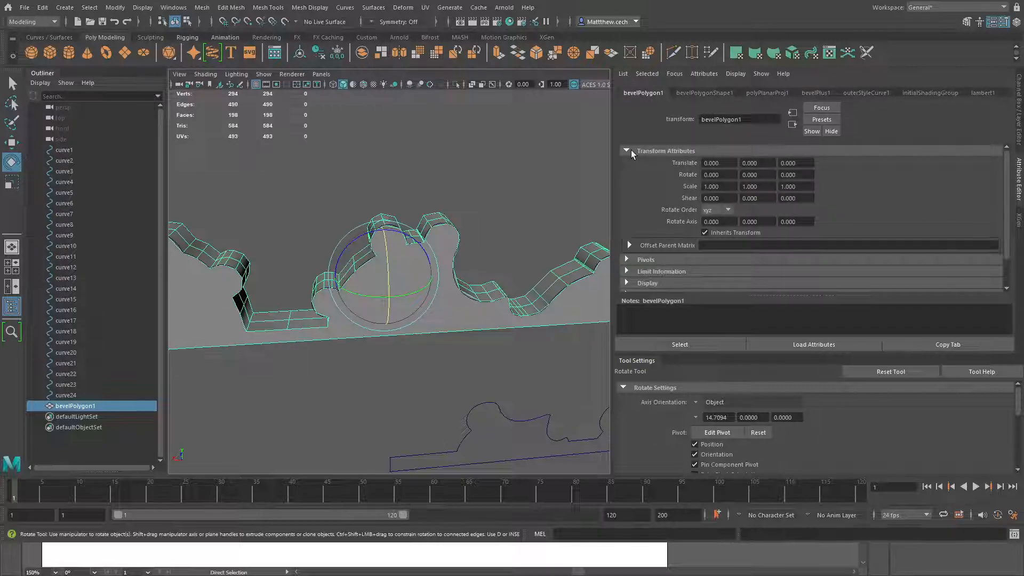
{"action": "left_click", "coordinate": [705, 92]}
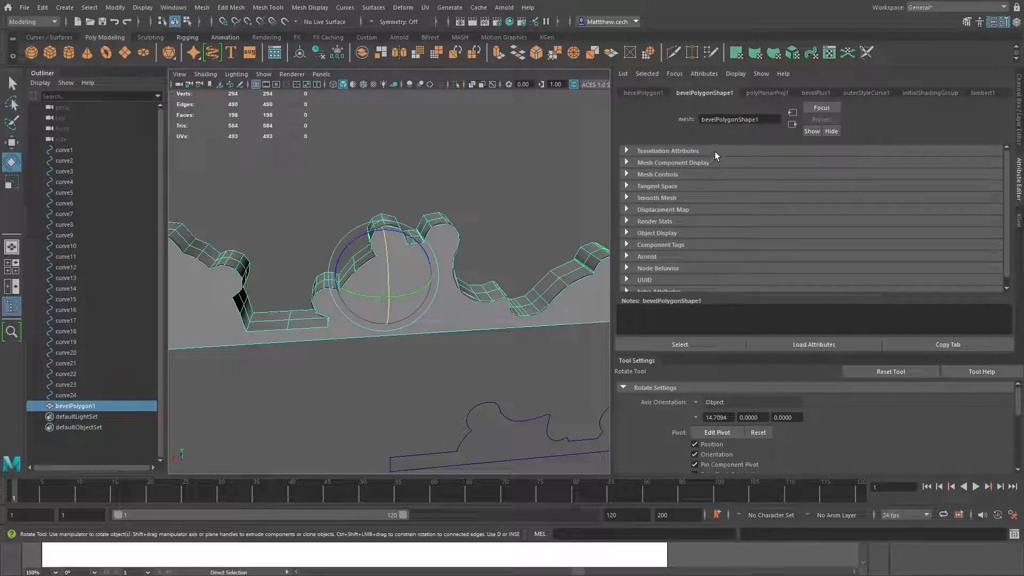
{"action": "left_click", "coordinate": [767, 92]}
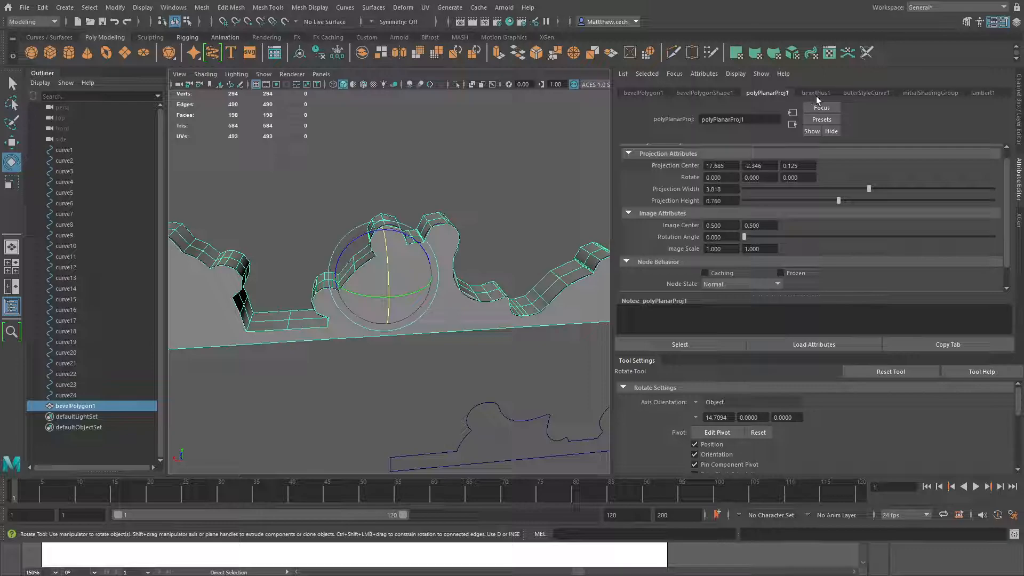
{"action": "left_click", "coordinate": [867, 92]}
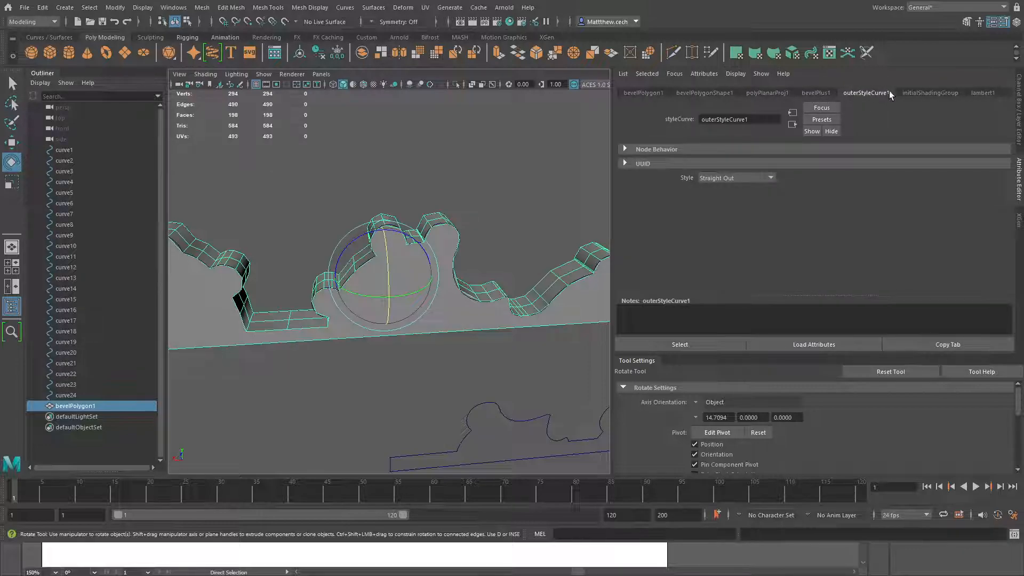
{"action": "left_click", "coordinate": [981, 93]}
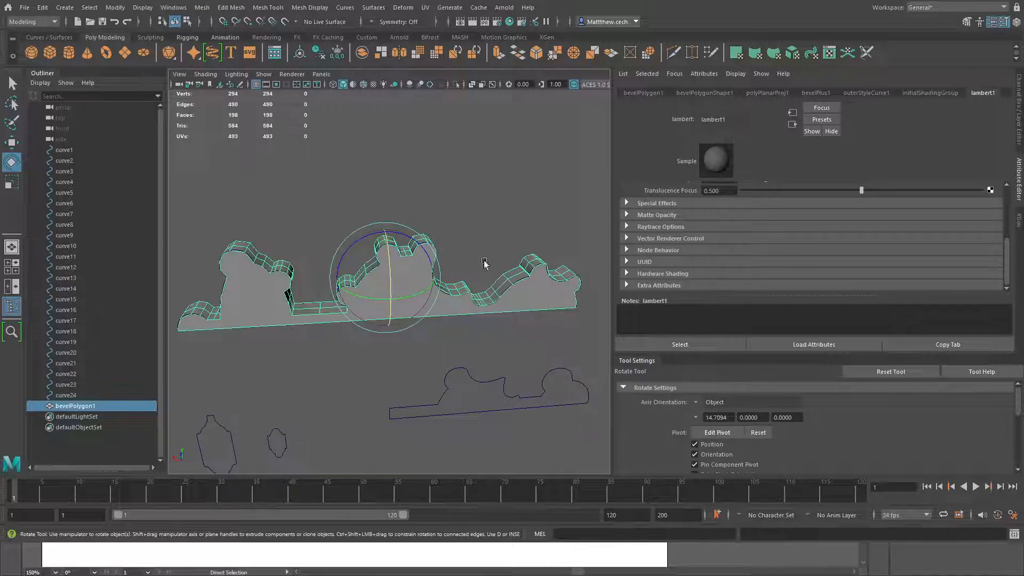
{"action": "left_click", "coordinate": [814, 92]}
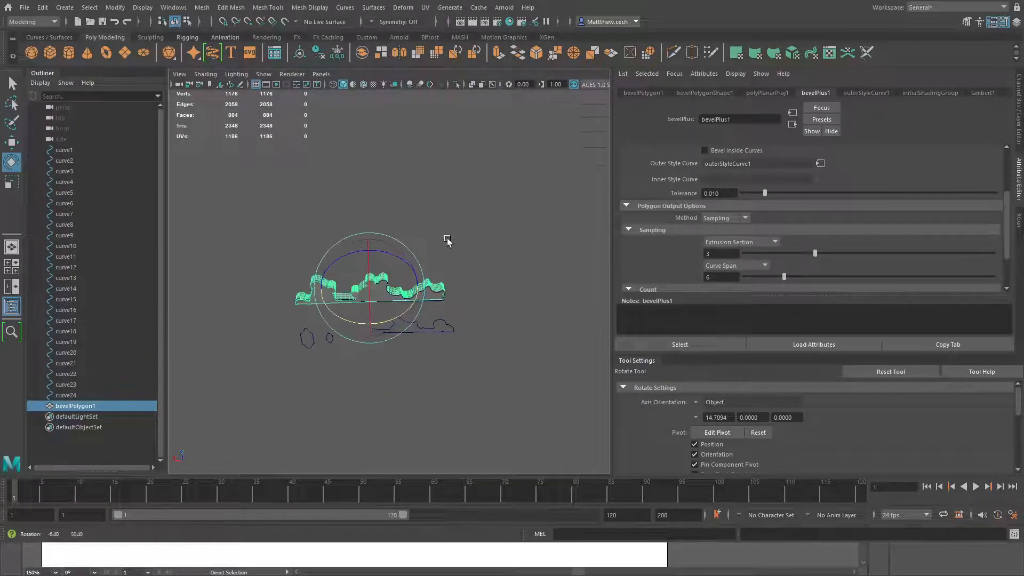
Step: Set bevelPlus1 polygon output to Sampling with Extrusion Section 3 and Curve Span 6
{"action": "left_click", "coordinate": [386, 254]}
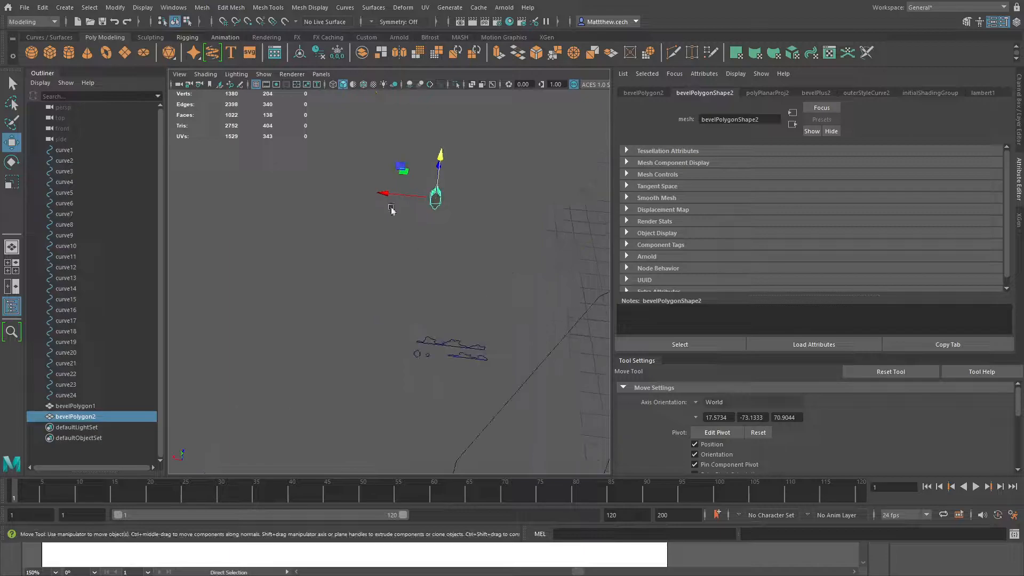
Step: Move the second bevelled piece bevelPolygon2 into place and begin scaling it
{"action": "left_click_drag", "start_coordinate": [392, 209], "coordinate": [294, 225]}
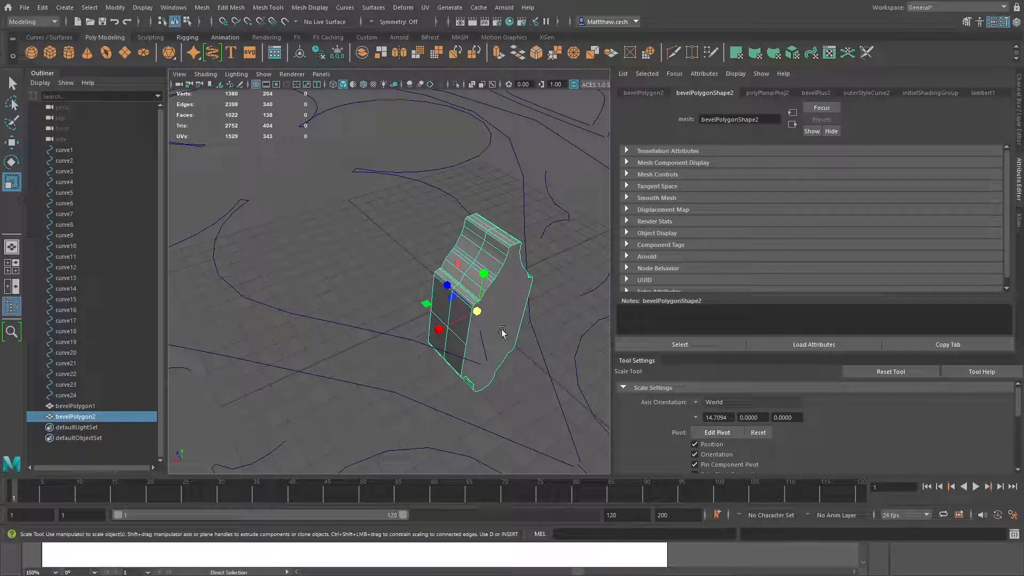
{"action": "left_click", "coordinate": [516, 287]}
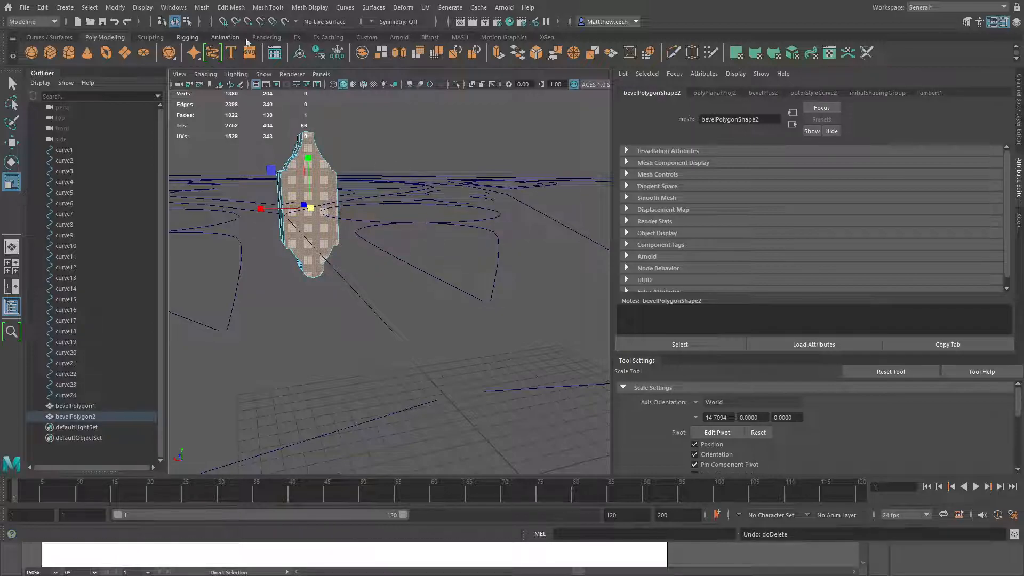
Step: Delete bevelPolygon2's extra faces and rotate the remaining flat face into position
{"action": "left_click", "coordinate": [90, 7]}
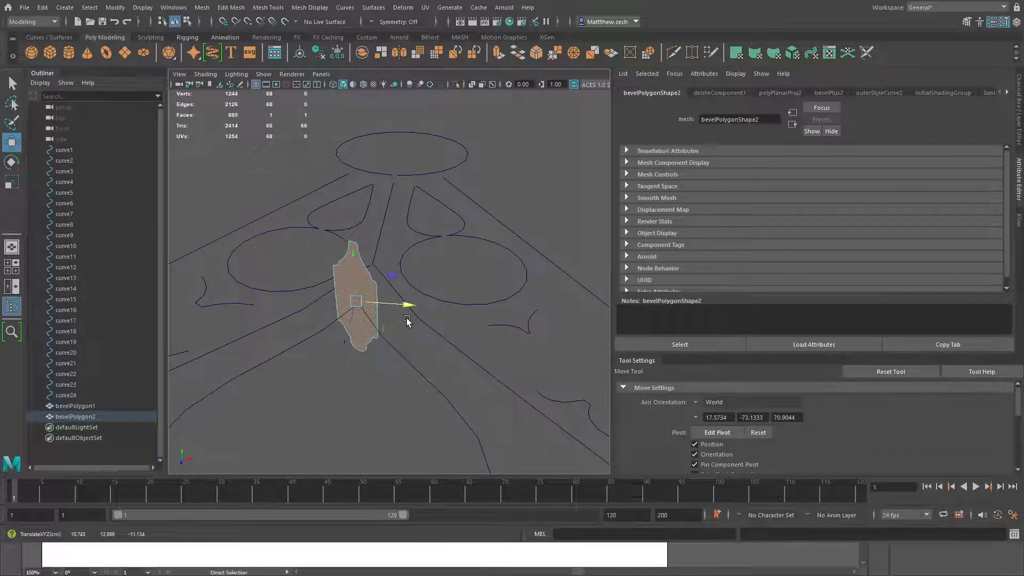
{"action": "left_click", "coordinate": [11, 161]}
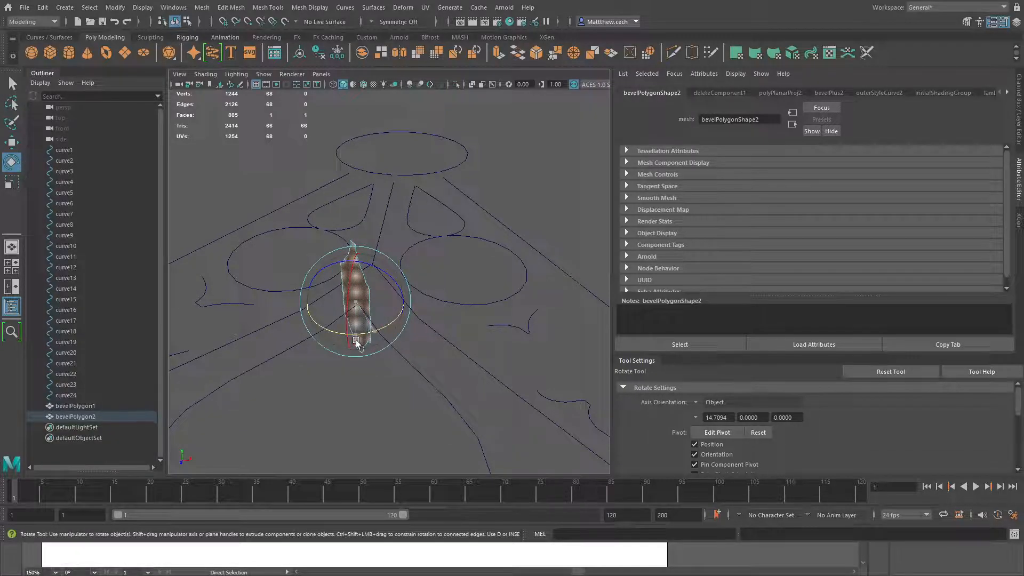
{"action": "left_click_drag", "start_coordinate": [360, 307], "coordinate": [275, 219]}
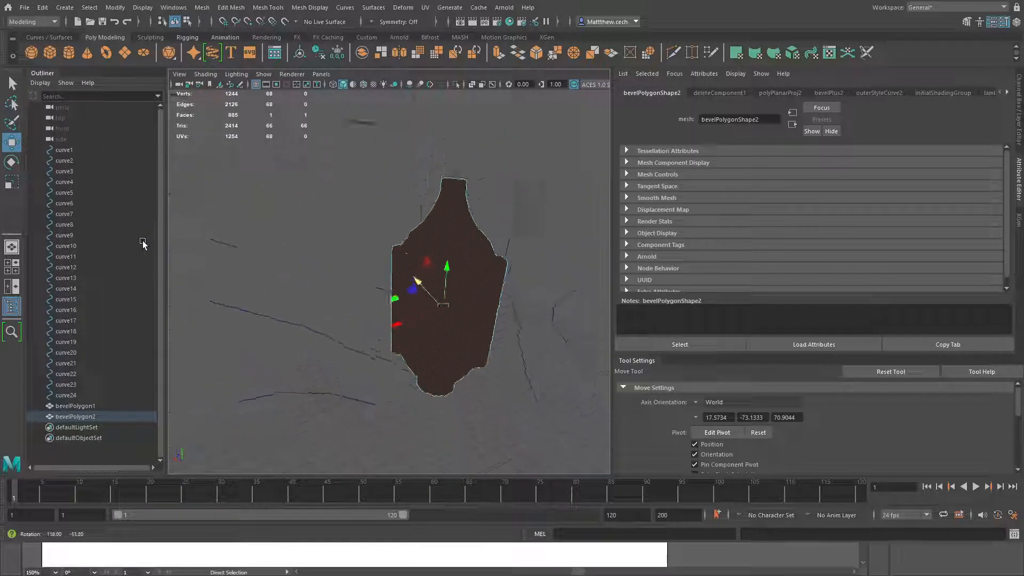
Step: Select the flat face then the trefoil curve as the path for Edit Mesh > Extrude
{"action": "left_click", "coordinate": [379, 274]}
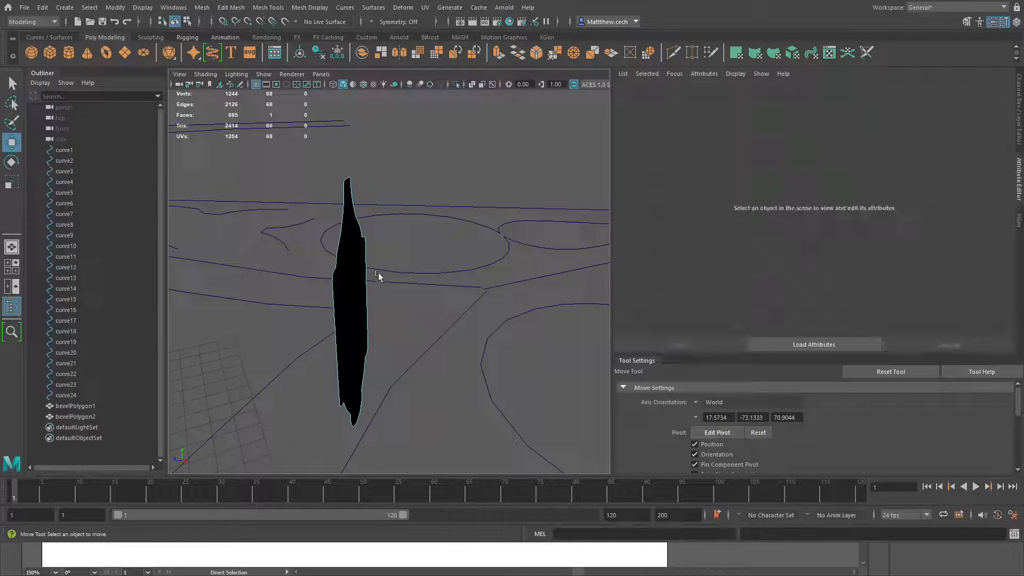
{"action": "left_click", "coordinate": [353, 281]}
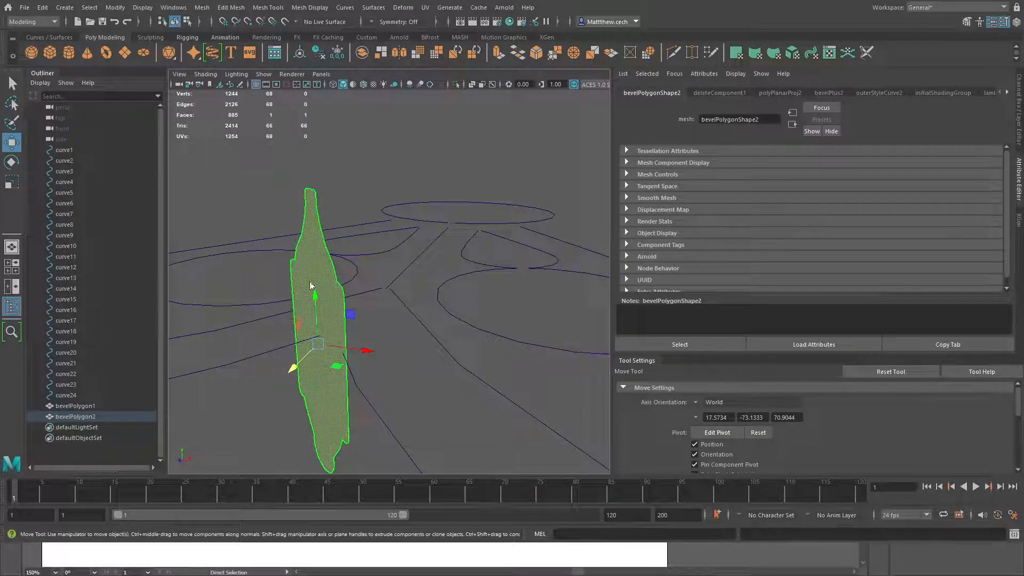
{"action": "left_click", "coordinate": [447, 209]}
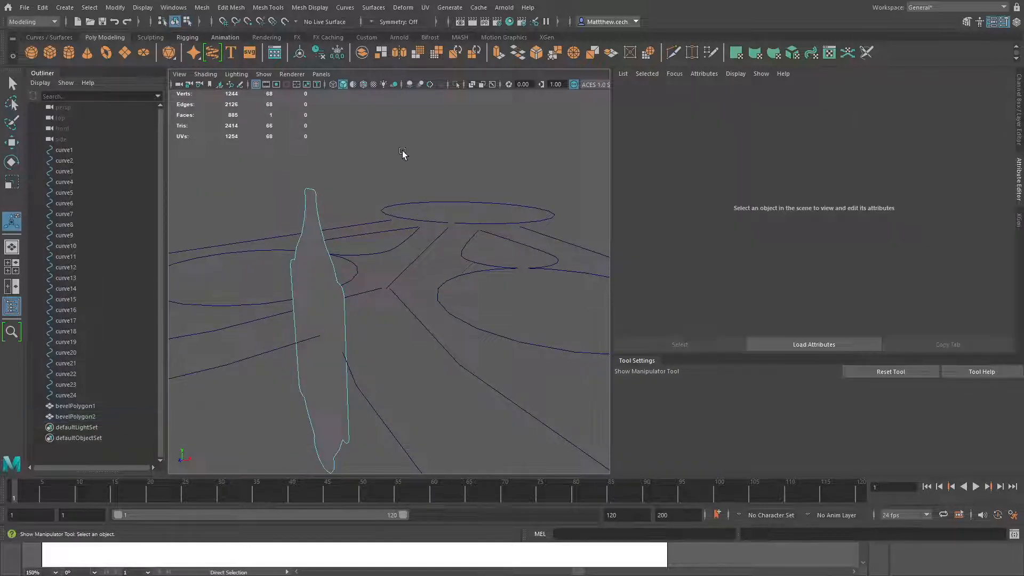
{"action": "left_click", "coordinate": [320, 295]}
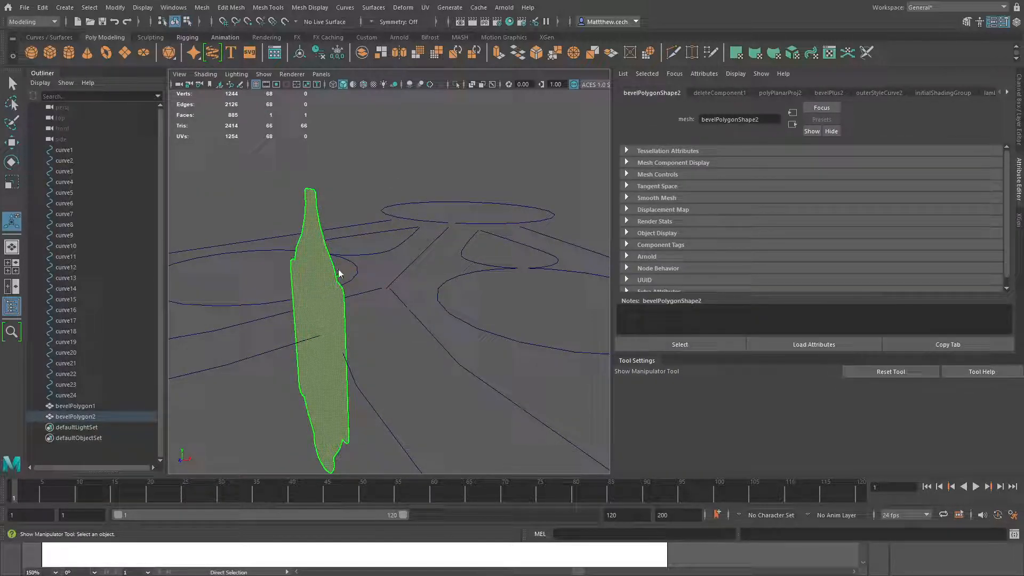
{"action": "left_click", "coordinate": [11, 83]}
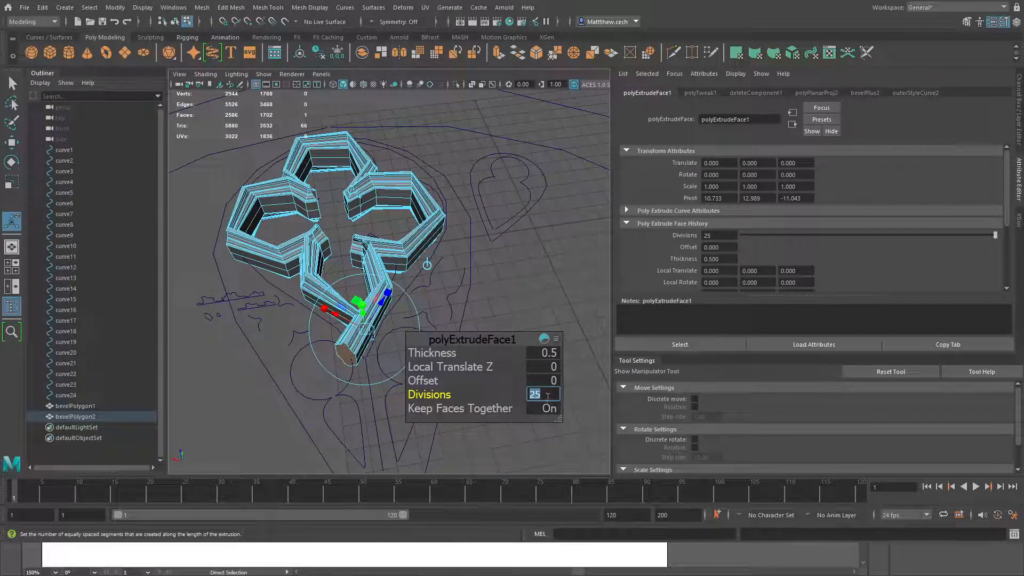
Step: Set polyExtrudeFace1 Divisions to 20 and return to object selection mode
{"action": "type", "text": "20"}
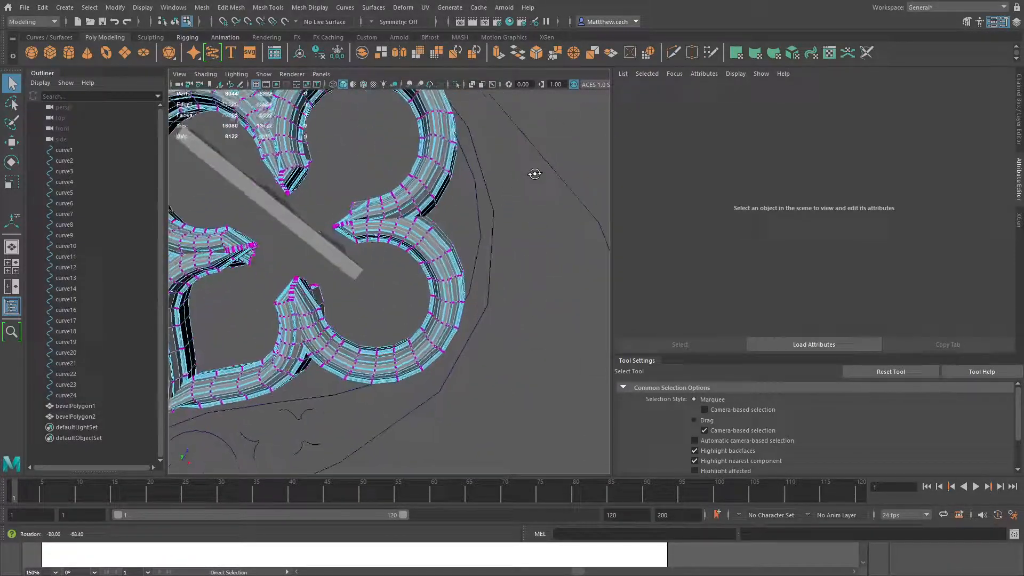
{"action": "left_click", "coordinate": [75, 417]}
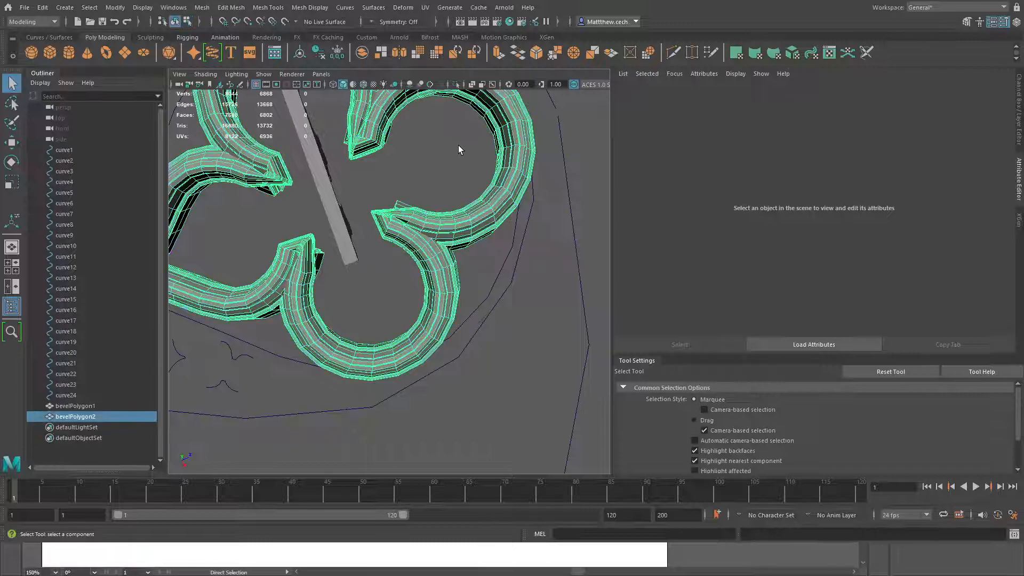